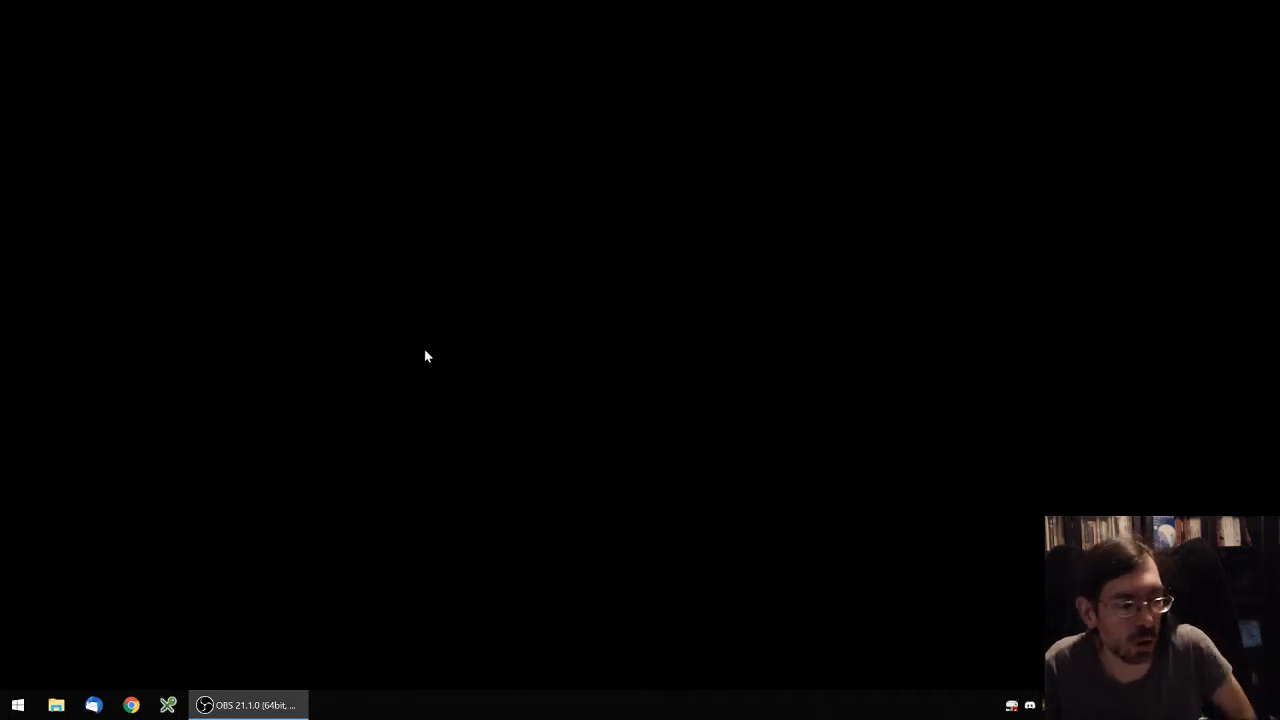
mouse_move(478, 352)
text(comm)
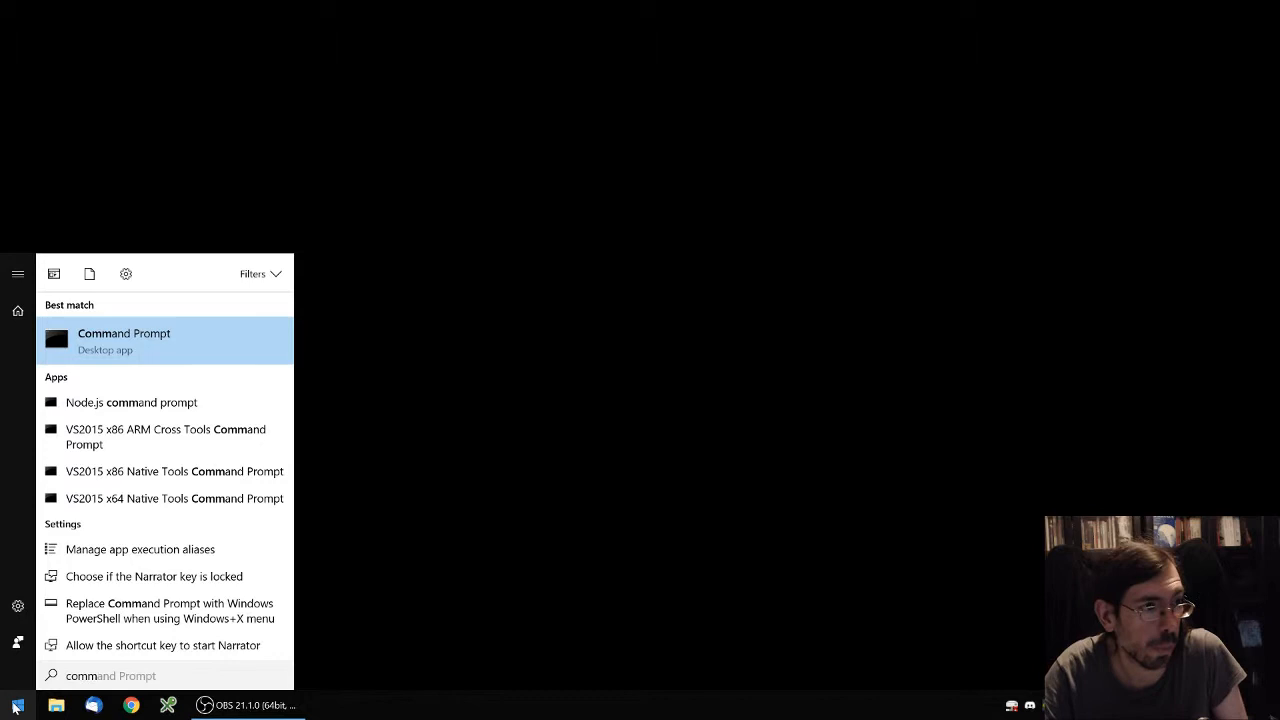
- Launch Command Prompt from the search results and enlarge its window
click(124, 340)
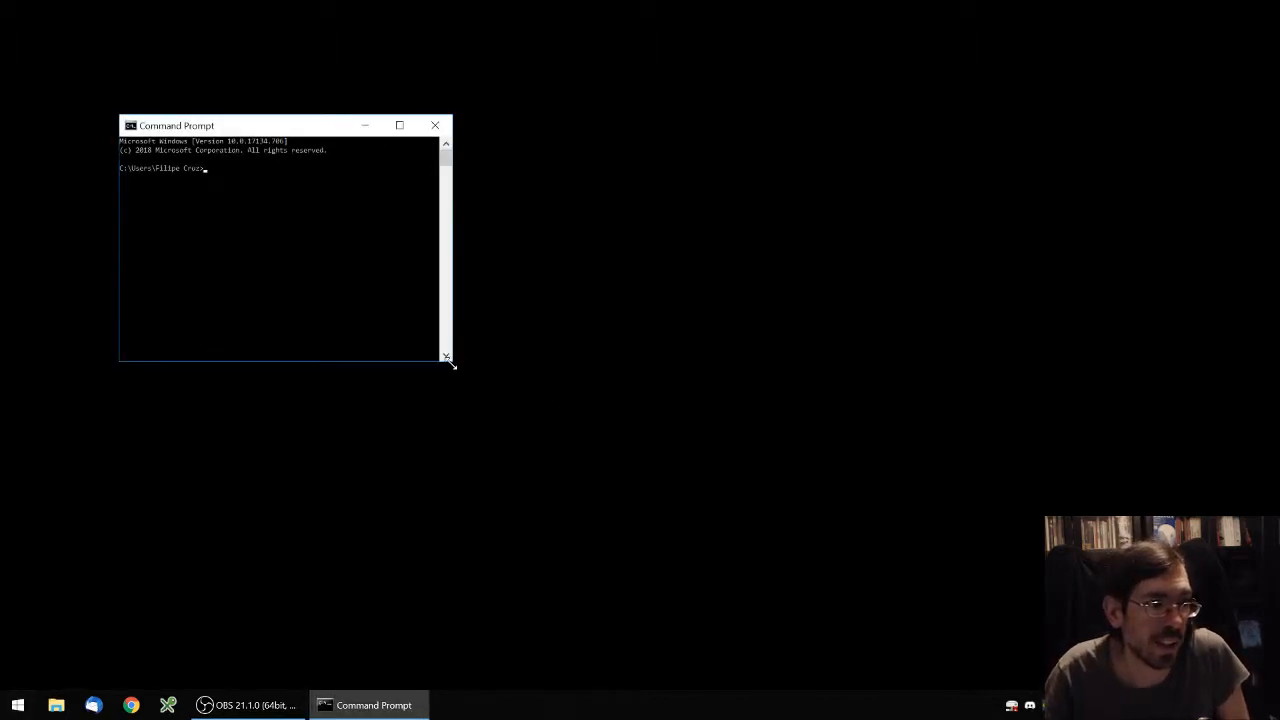
drag(450, 364, 1044, 540)
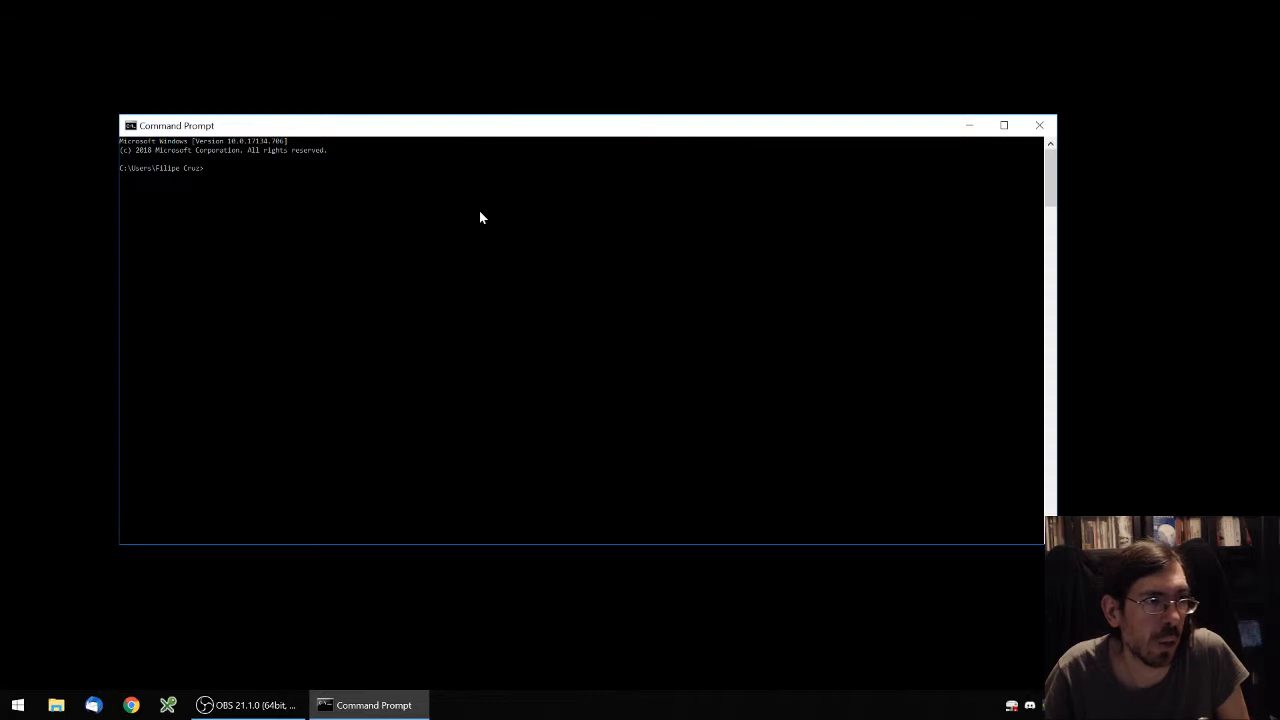
- Run netstat to list active connections, then netstat -a for all listening TCP and UDP ports
text(netstat)
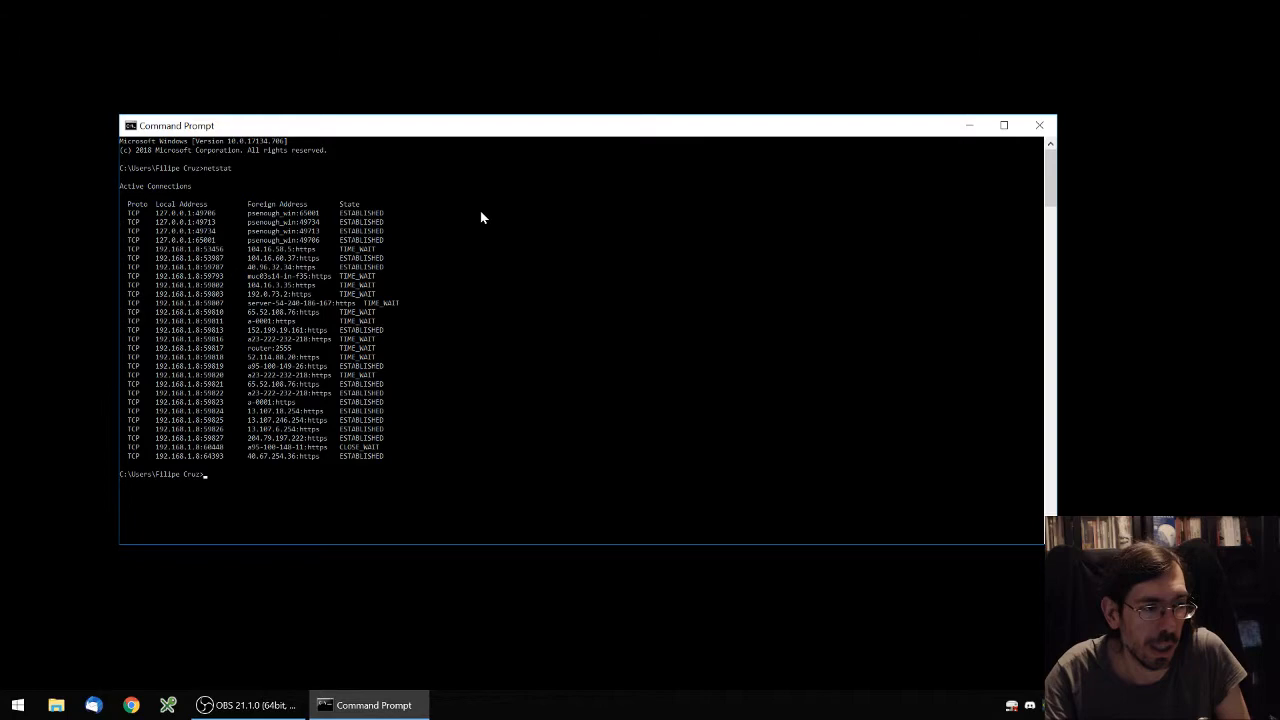
text(netstat)
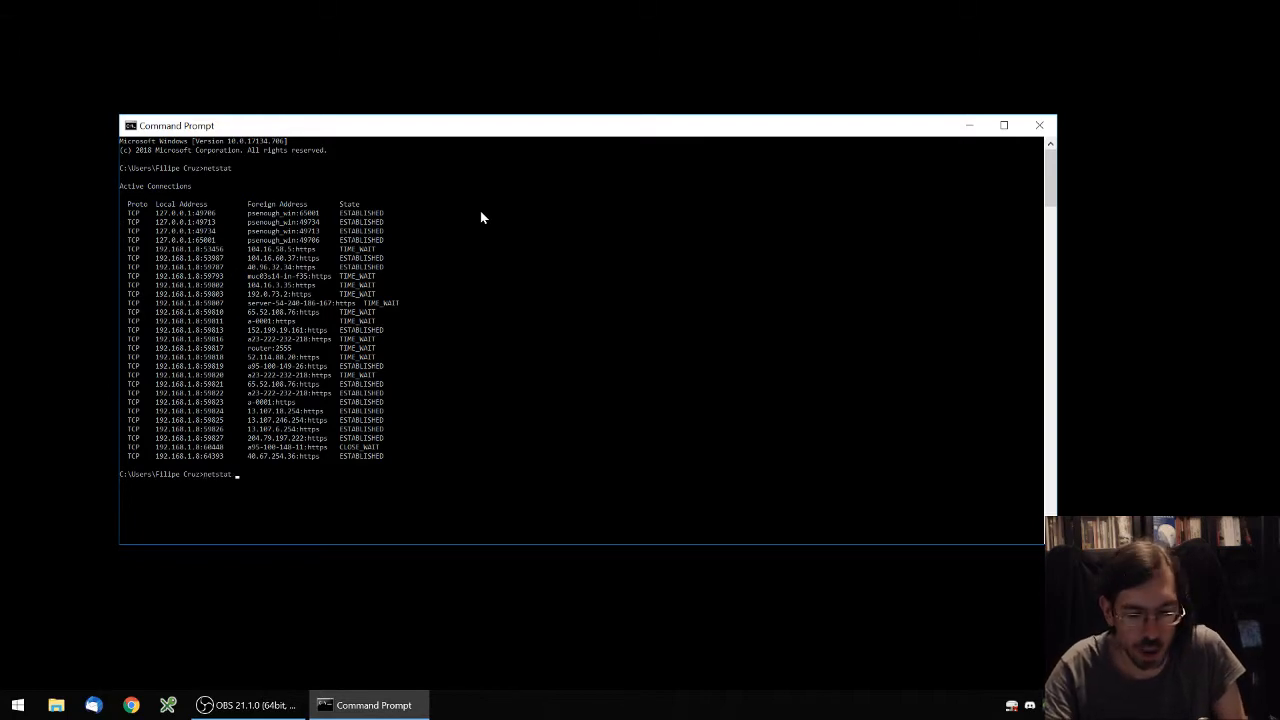
text(netstat -a)
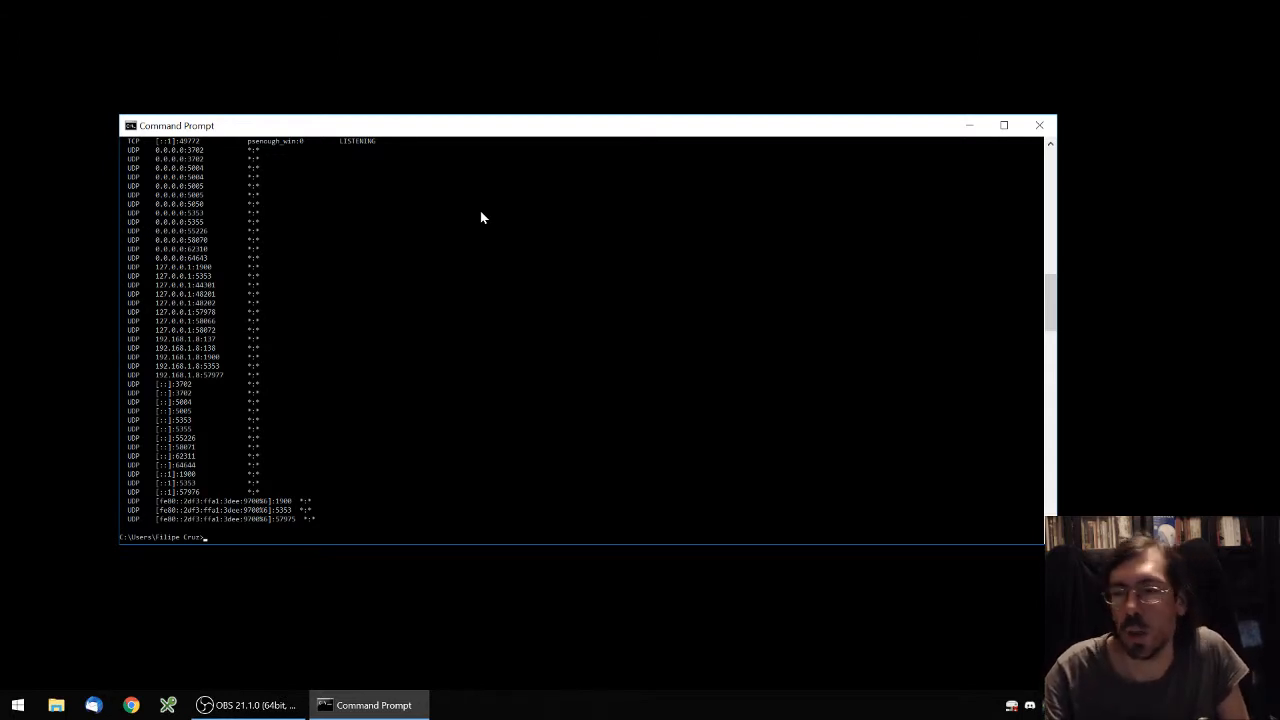
- Run netstat -aon and scroll through the endpoints to read each owning PID
text(netstat -a)
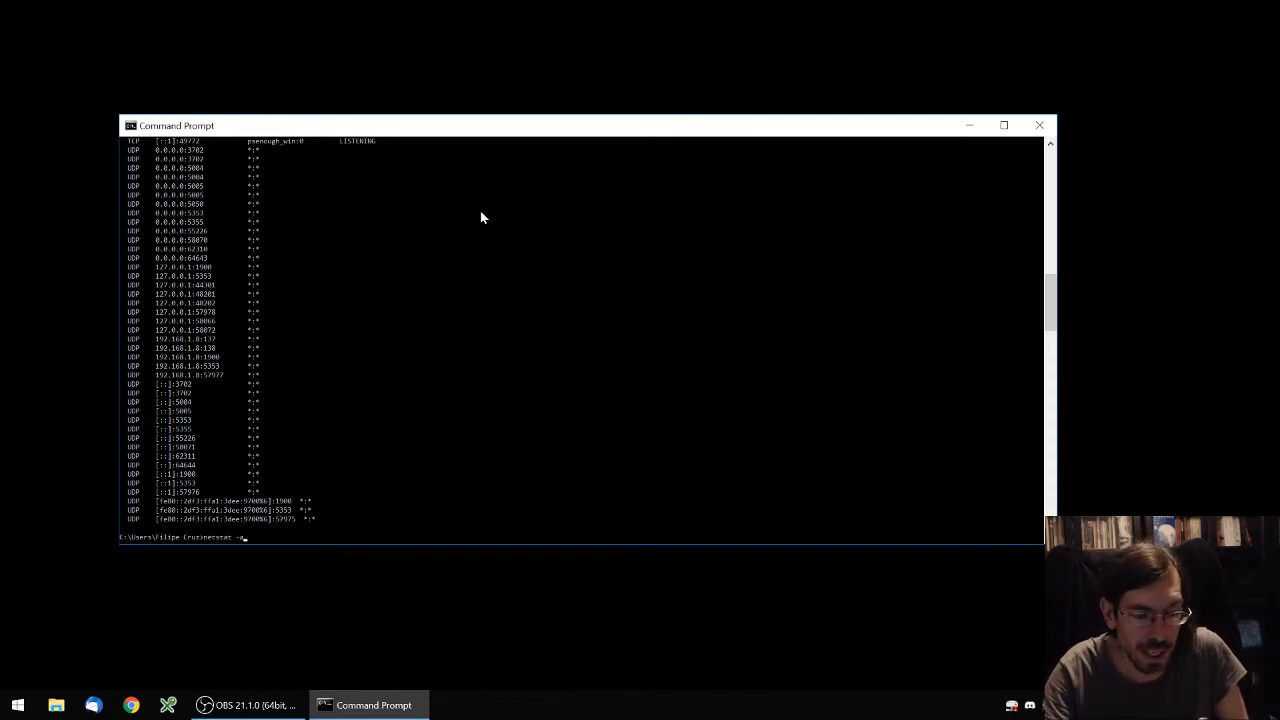
text(on)
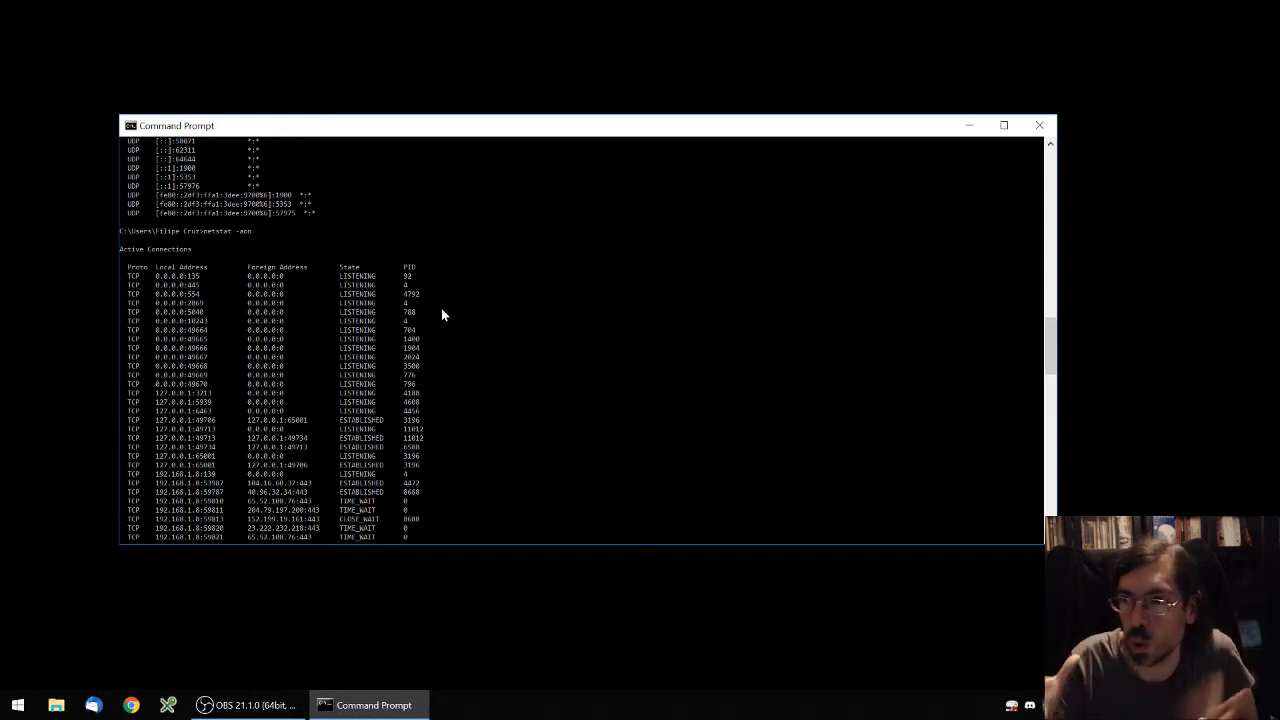
mouse_move(428, 388)
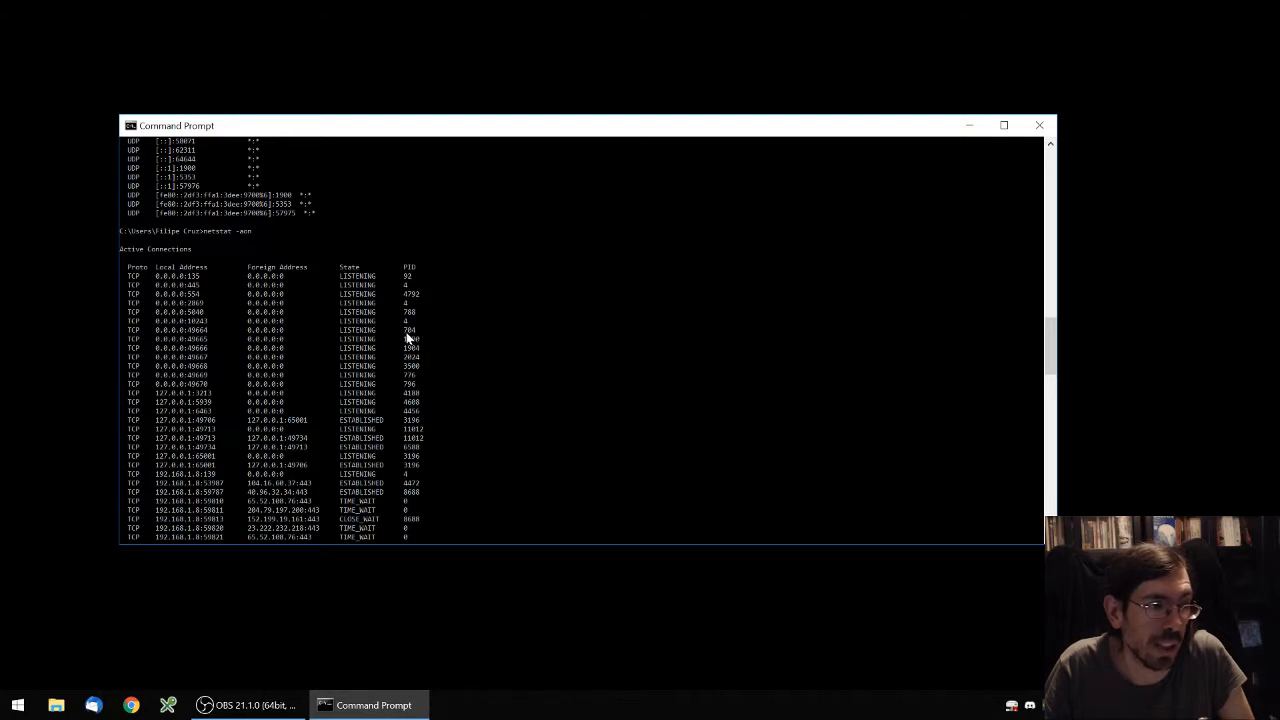
mouse_move(172, 340)
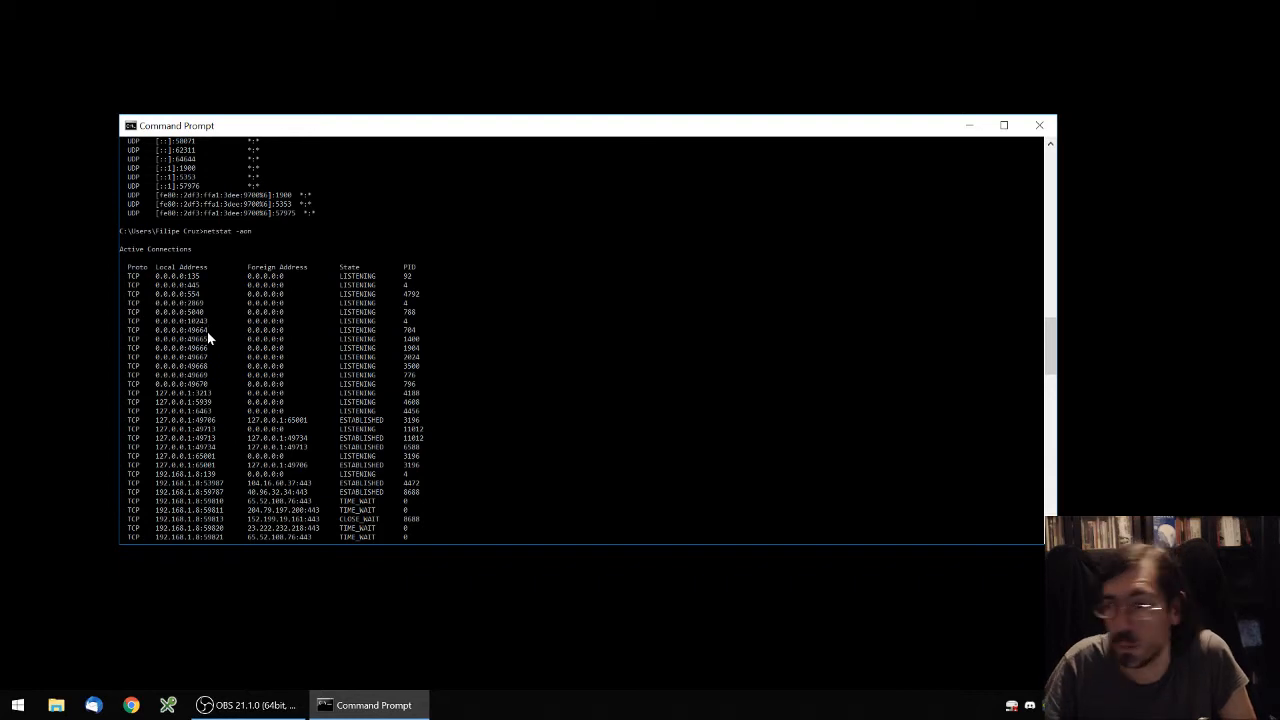
scroll(down, 3)
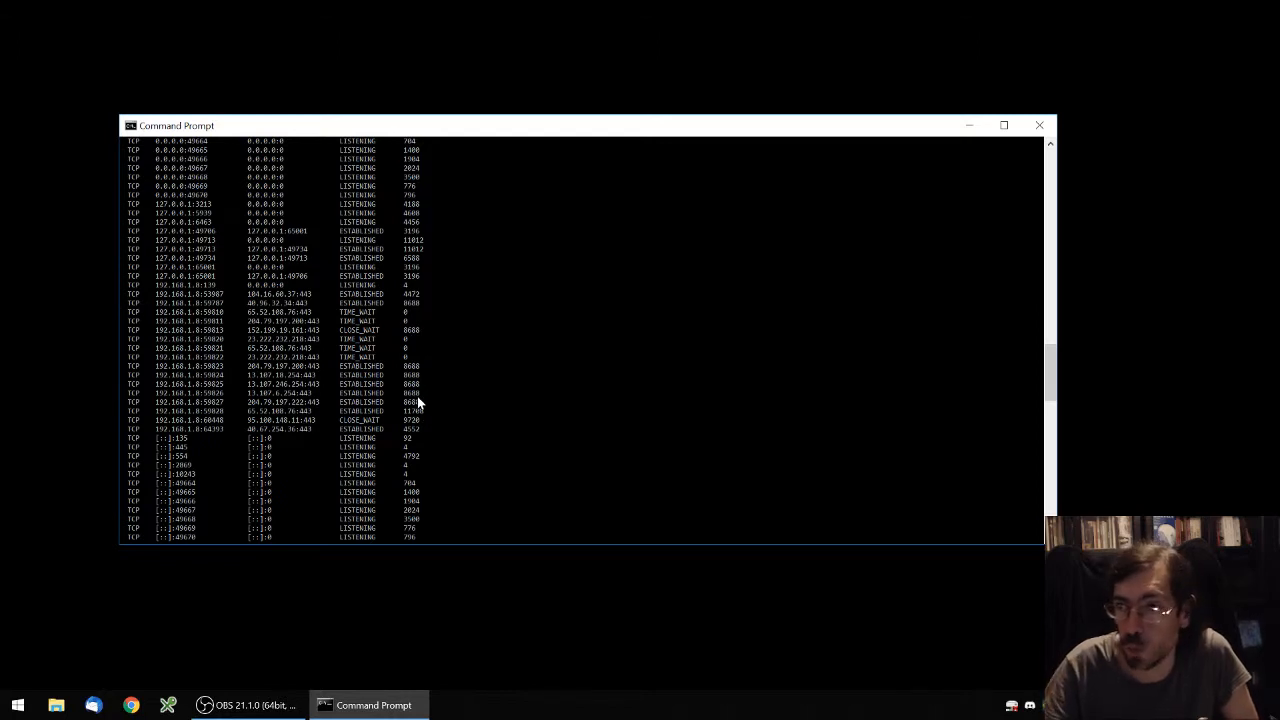
mouse_move(412, 420)
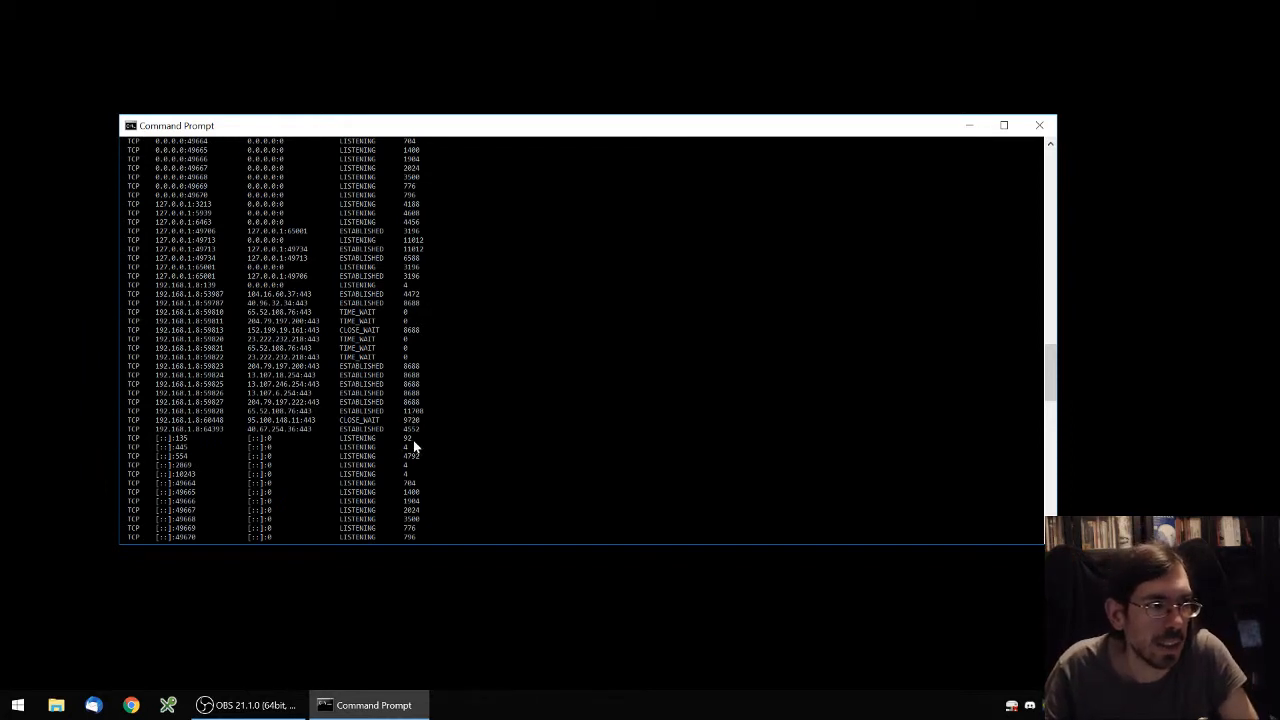
scroll(down, 3)
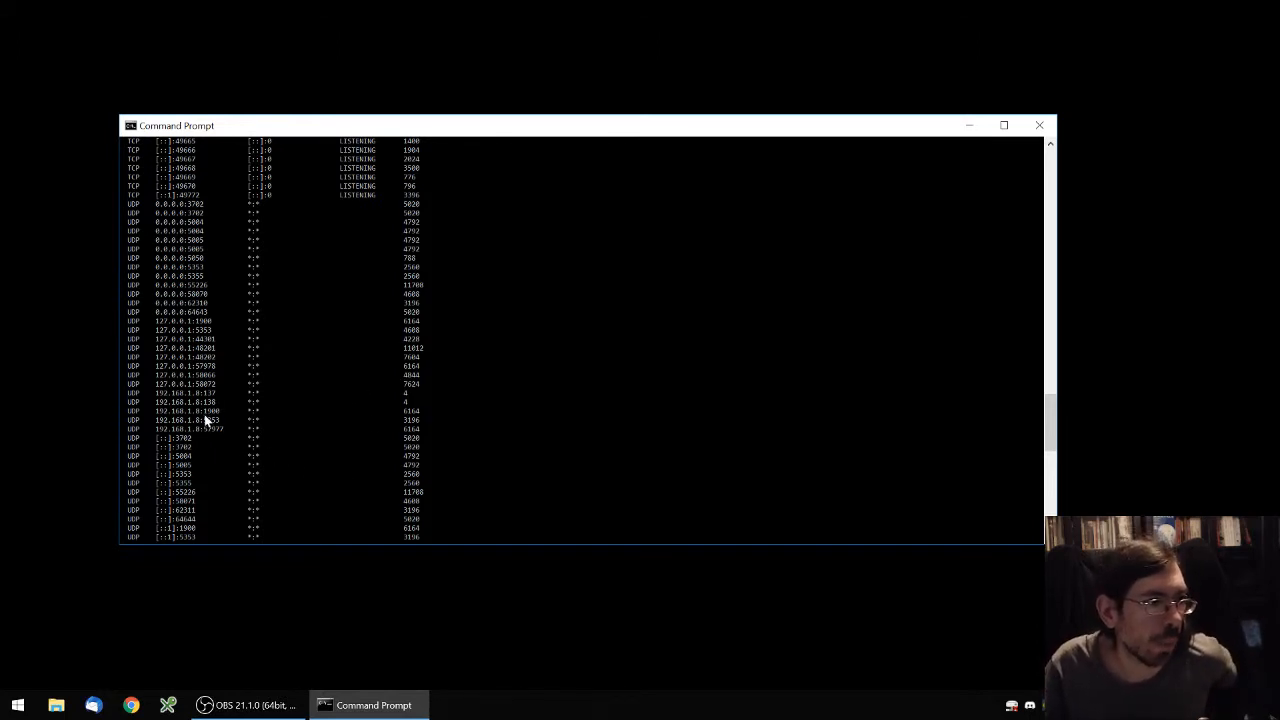
mouse_move(344, 418)
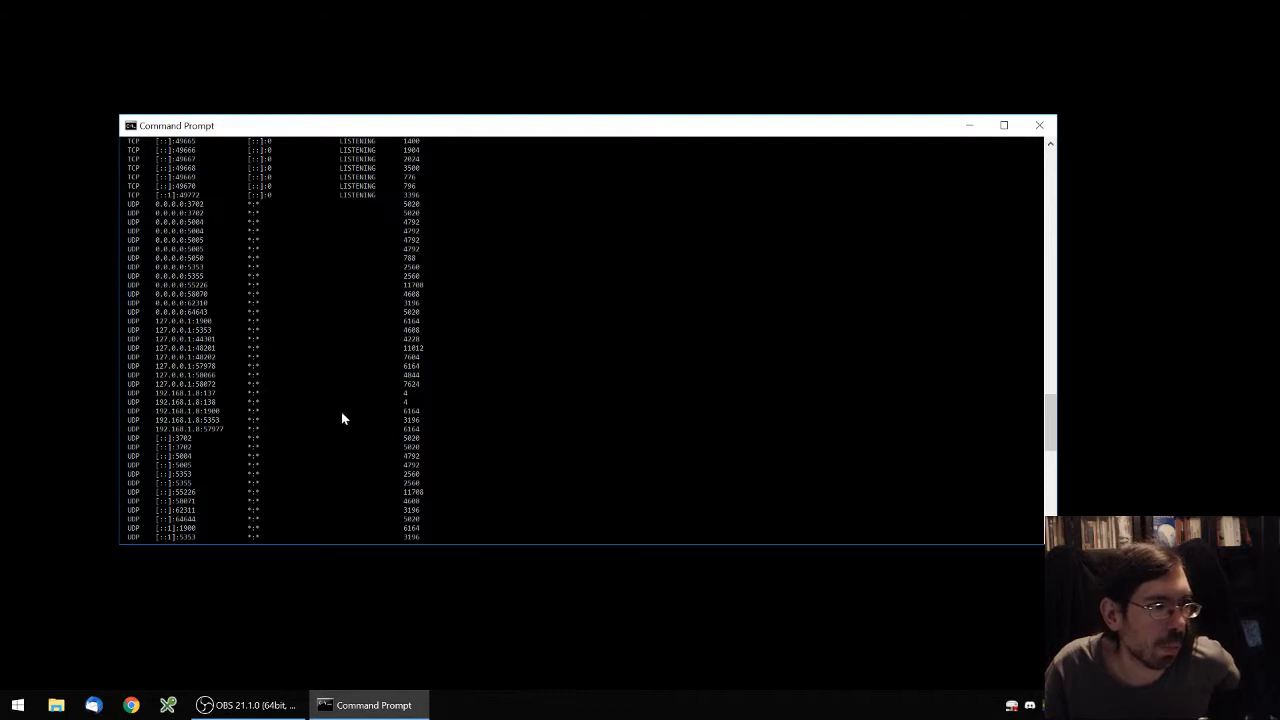
mouse_move(410, 420)
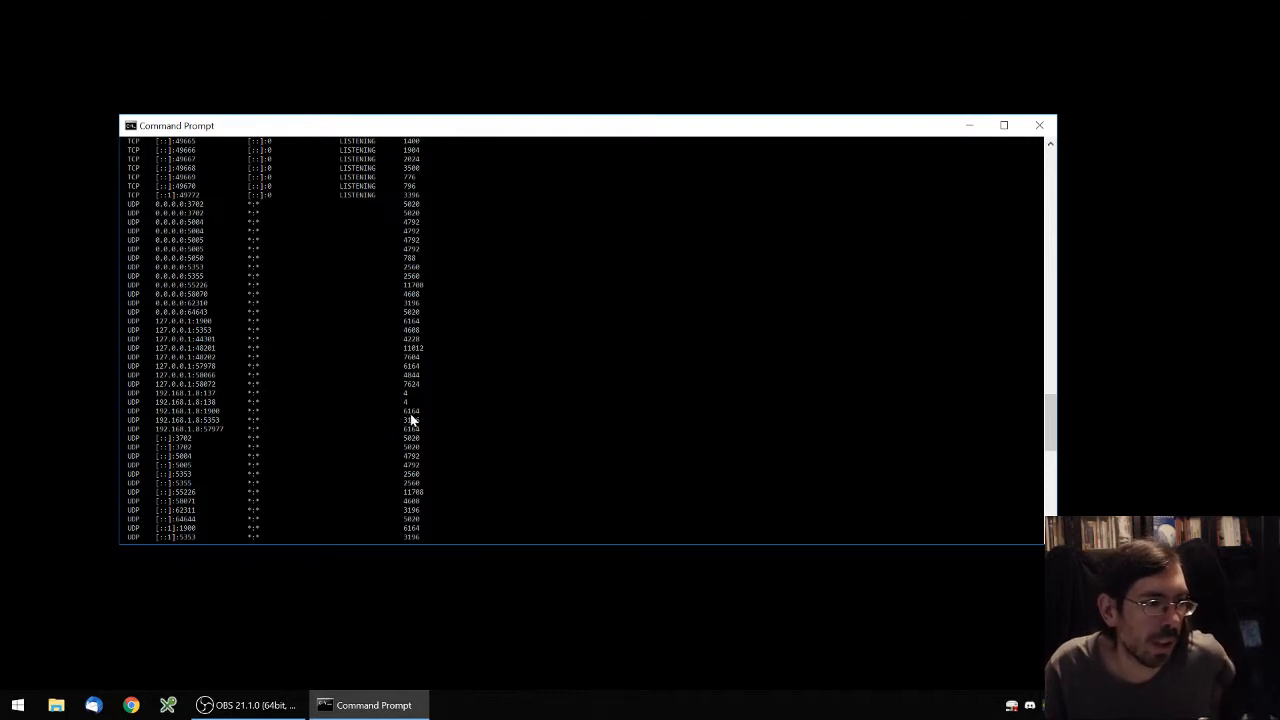
mouse_move(418, 420)
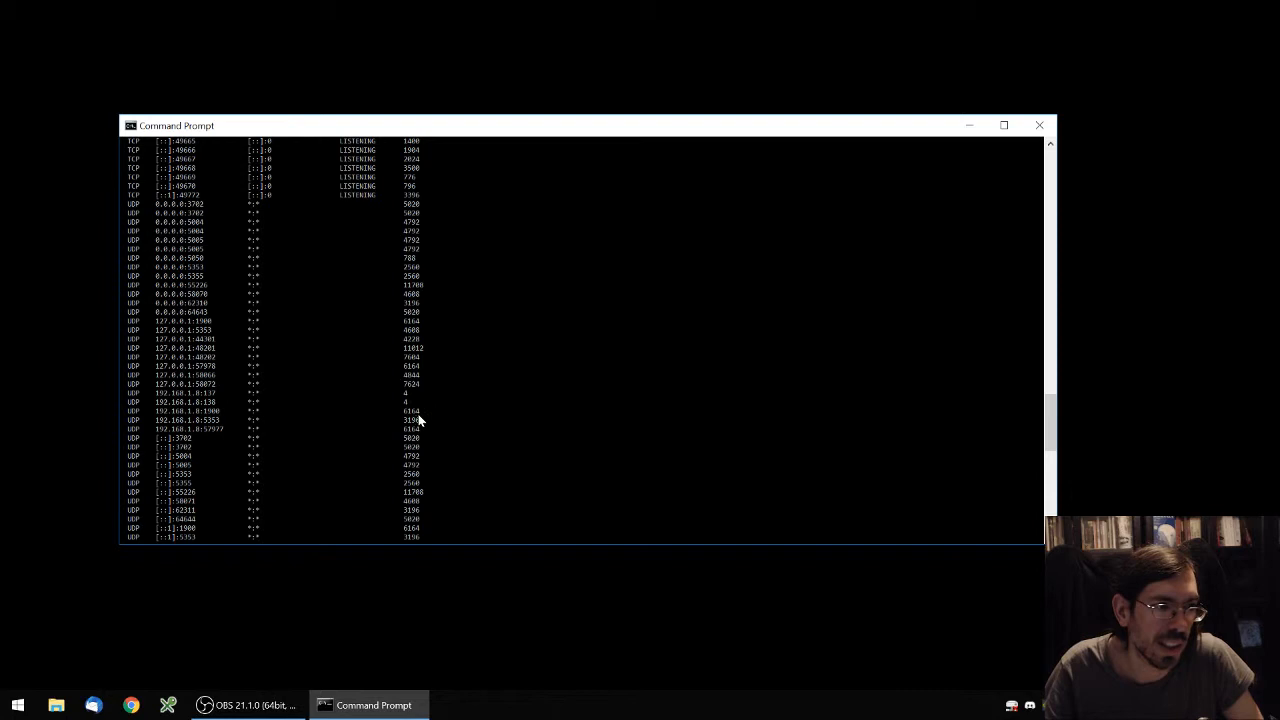
scroll(down, 3)
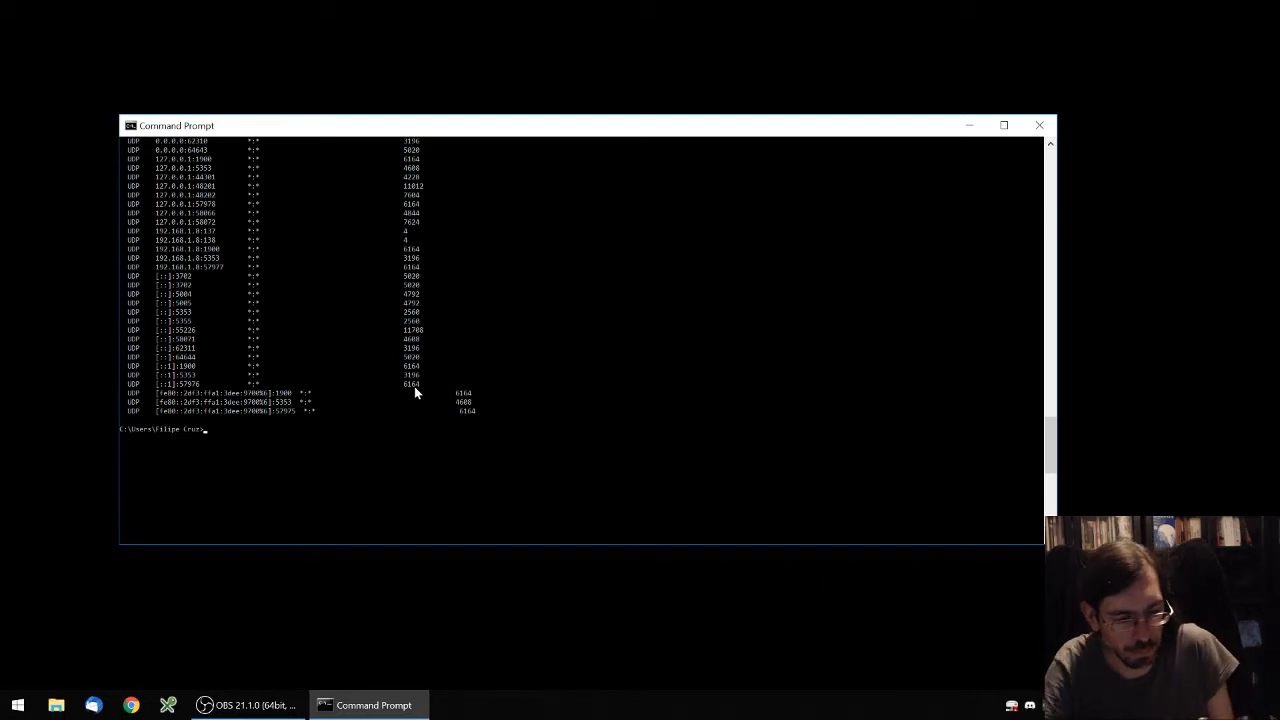
text(taskl)
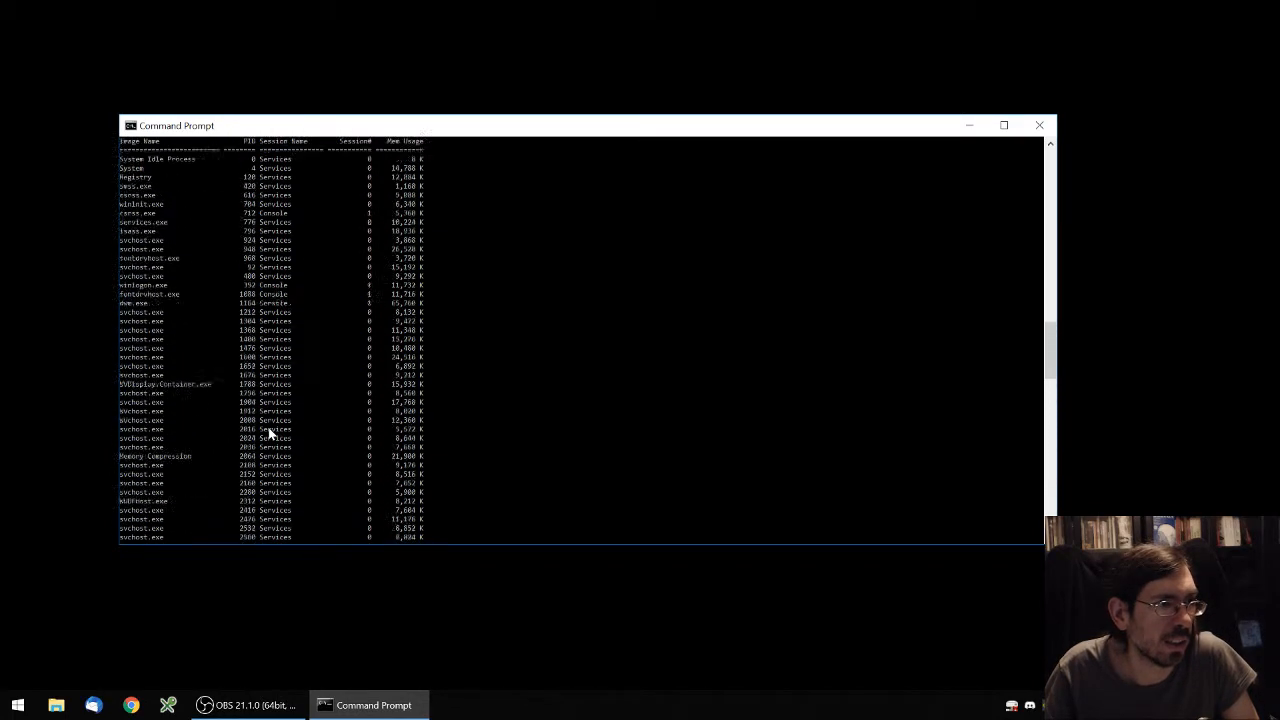
scroll(down, 3)
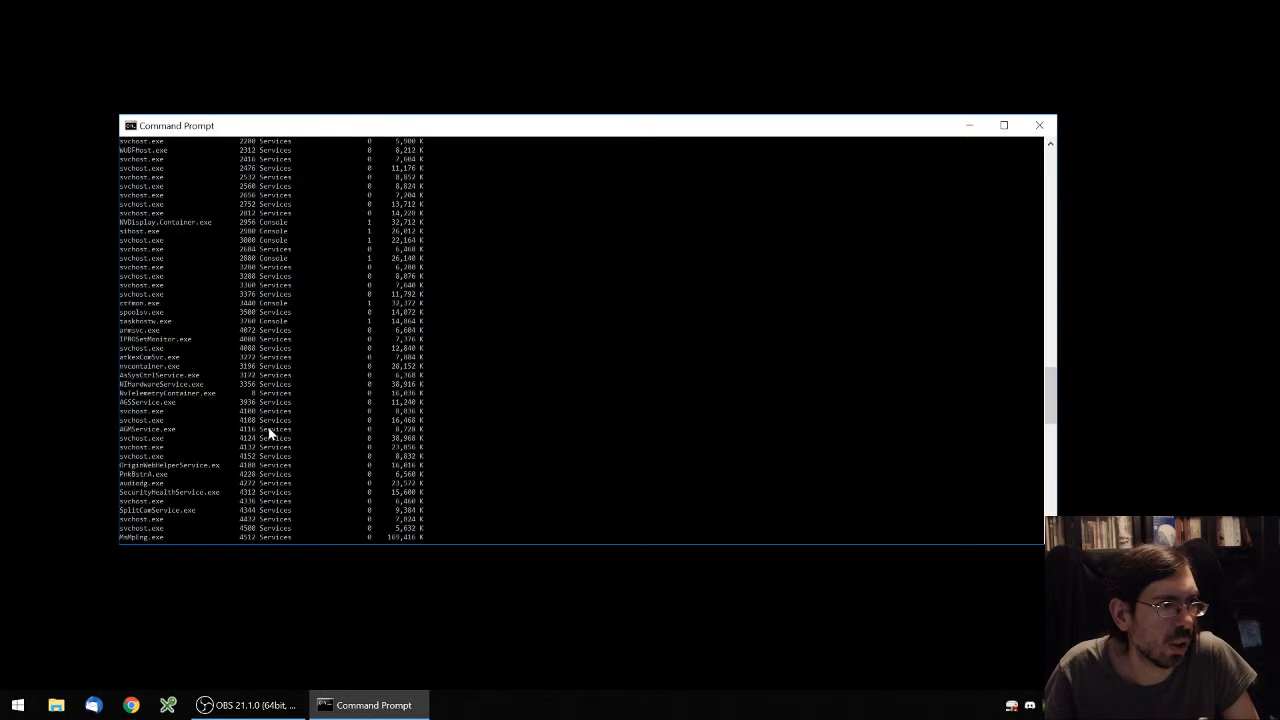
scroll(down, 3)
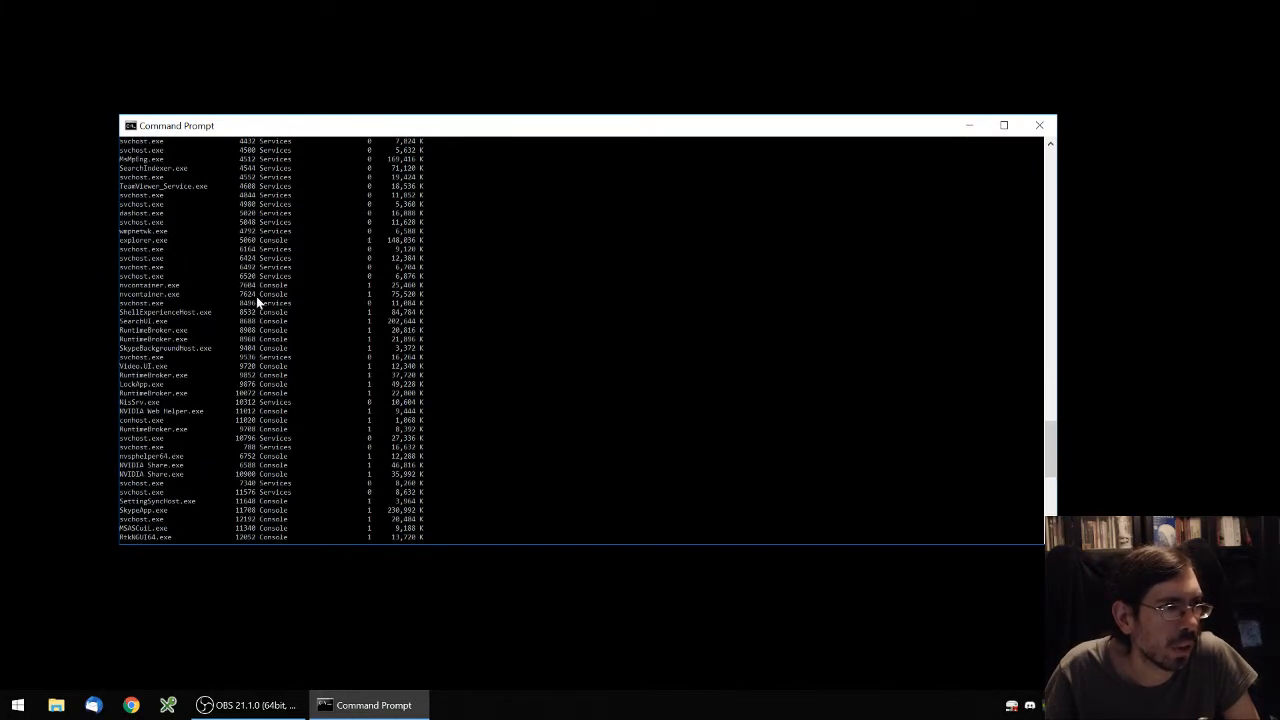
mouse_move(238, 284)
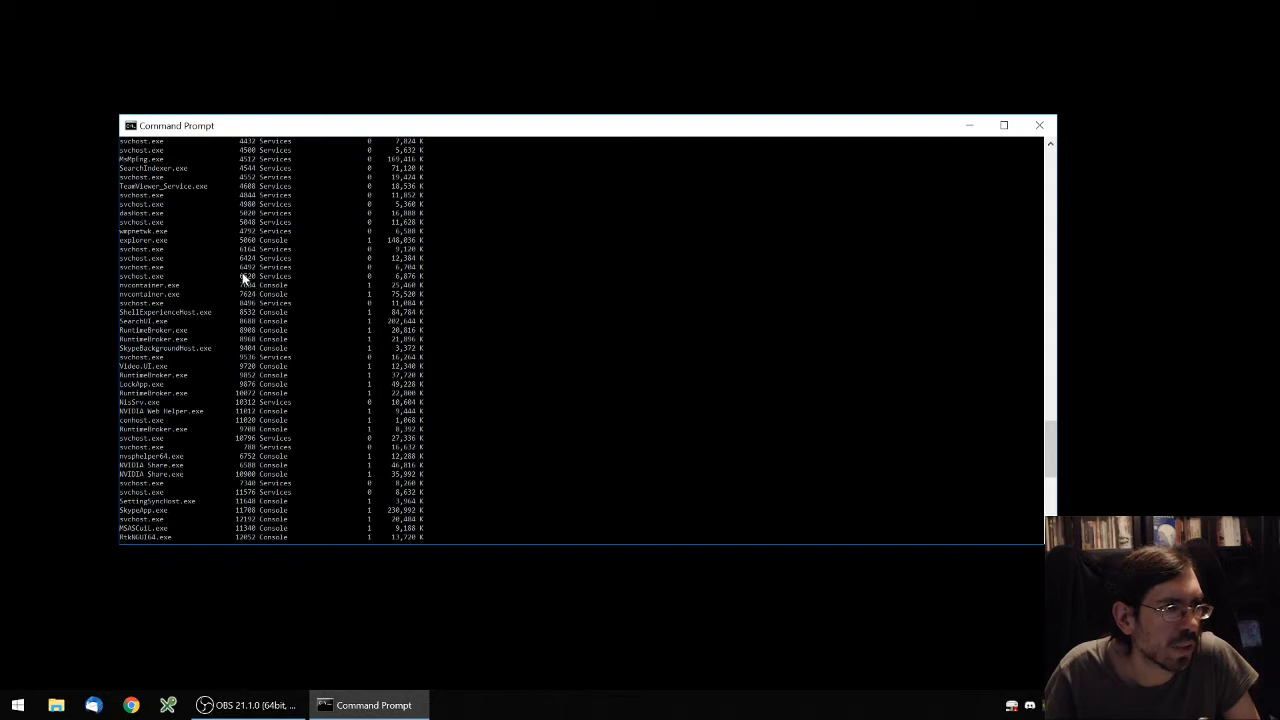
mouse_move(232, 272)
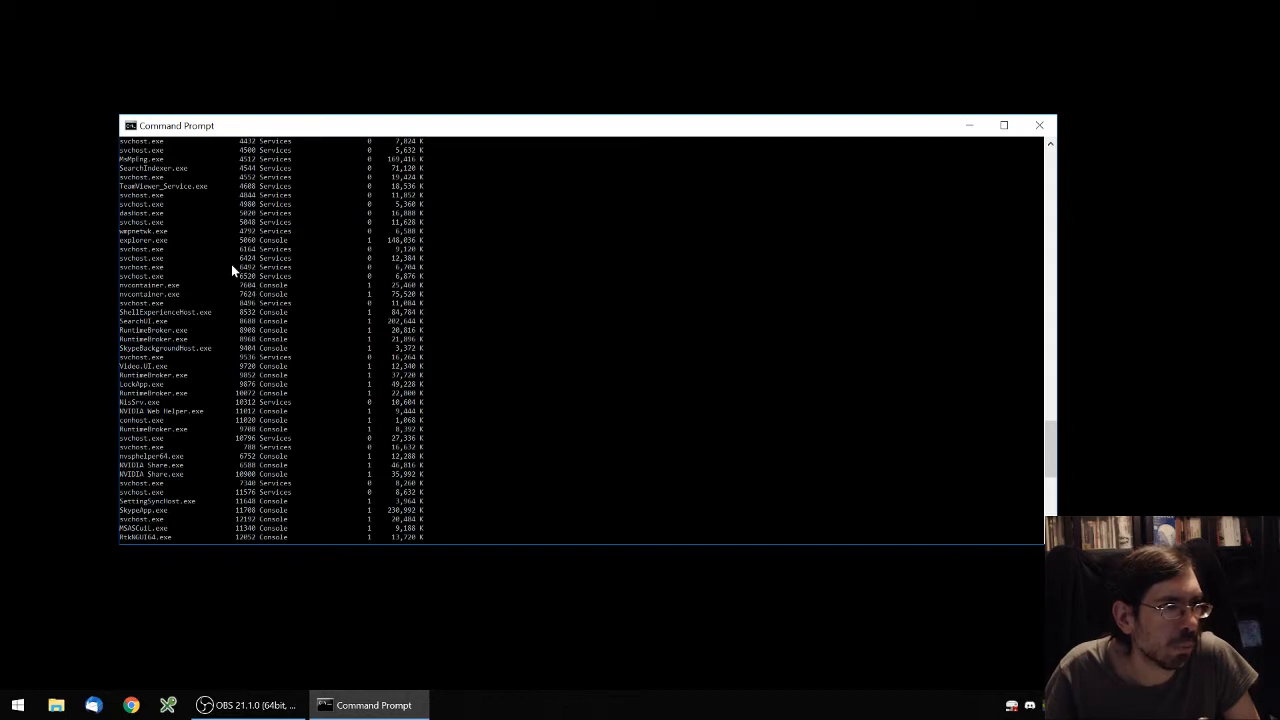
scroll(down, 3)
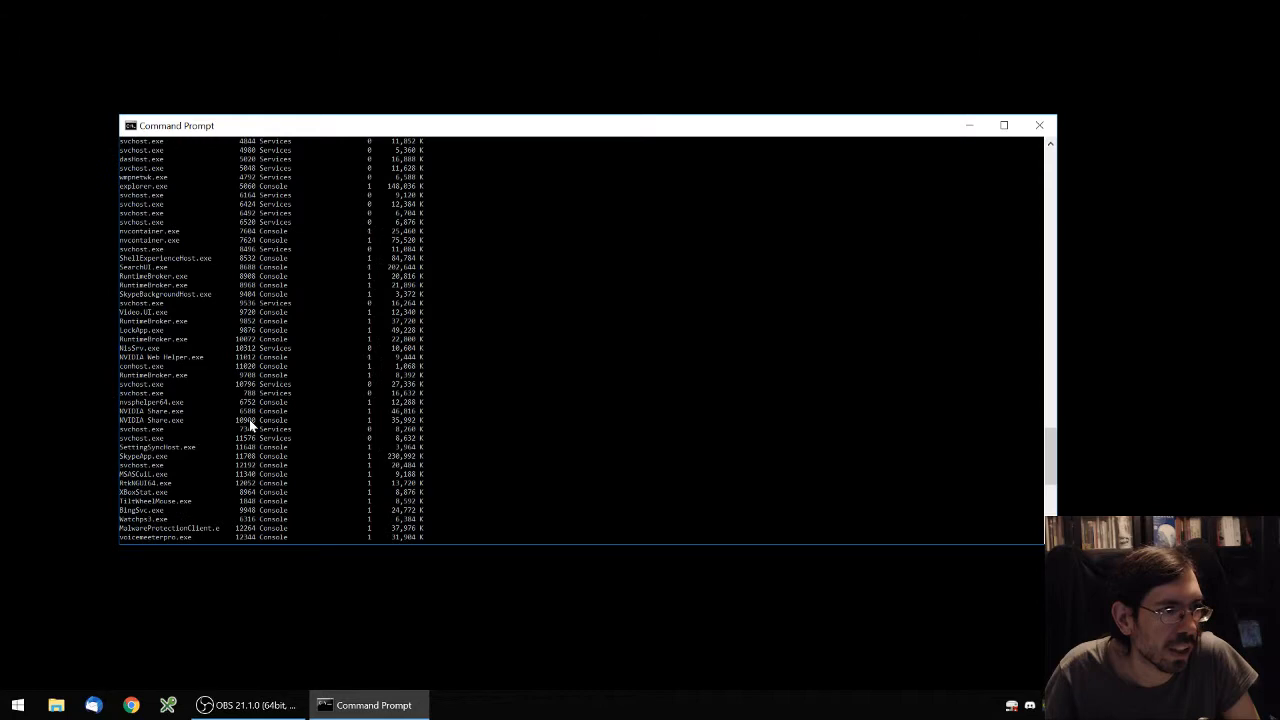
scroll(down, 3)
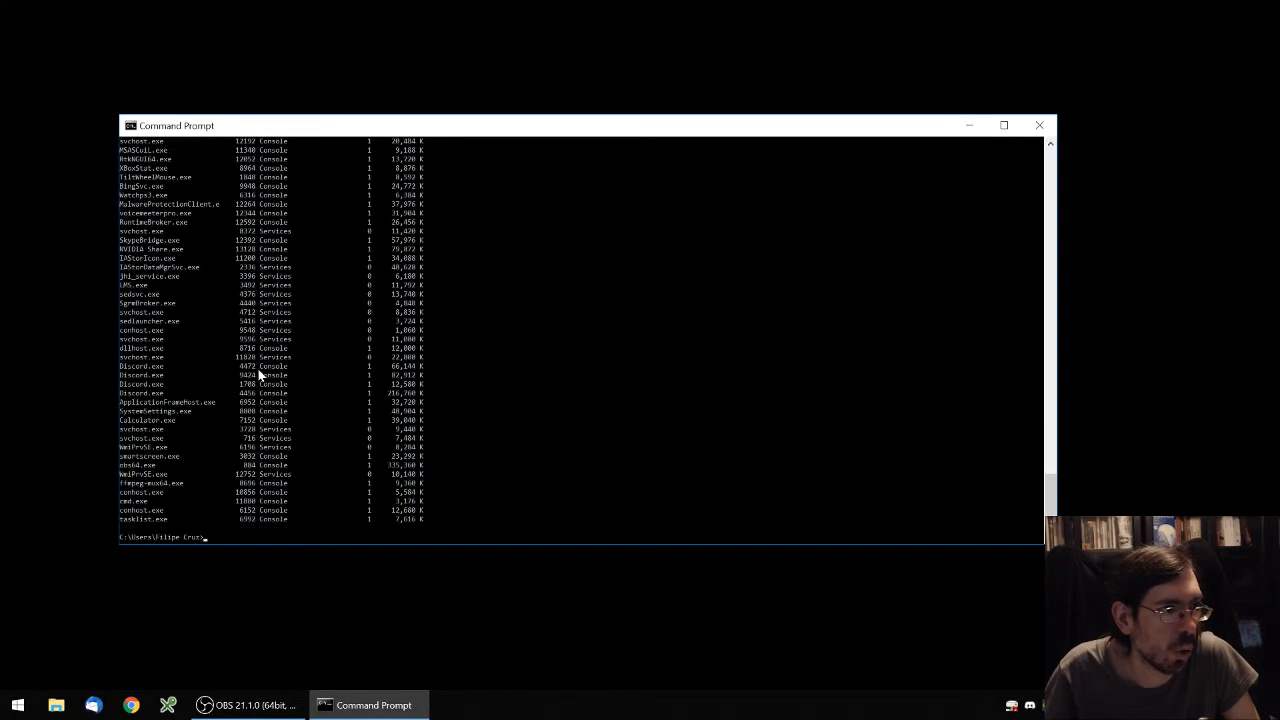
- Run tasklist /fi "PID eq 8036" to show only the process holding that port
text(tasklist)
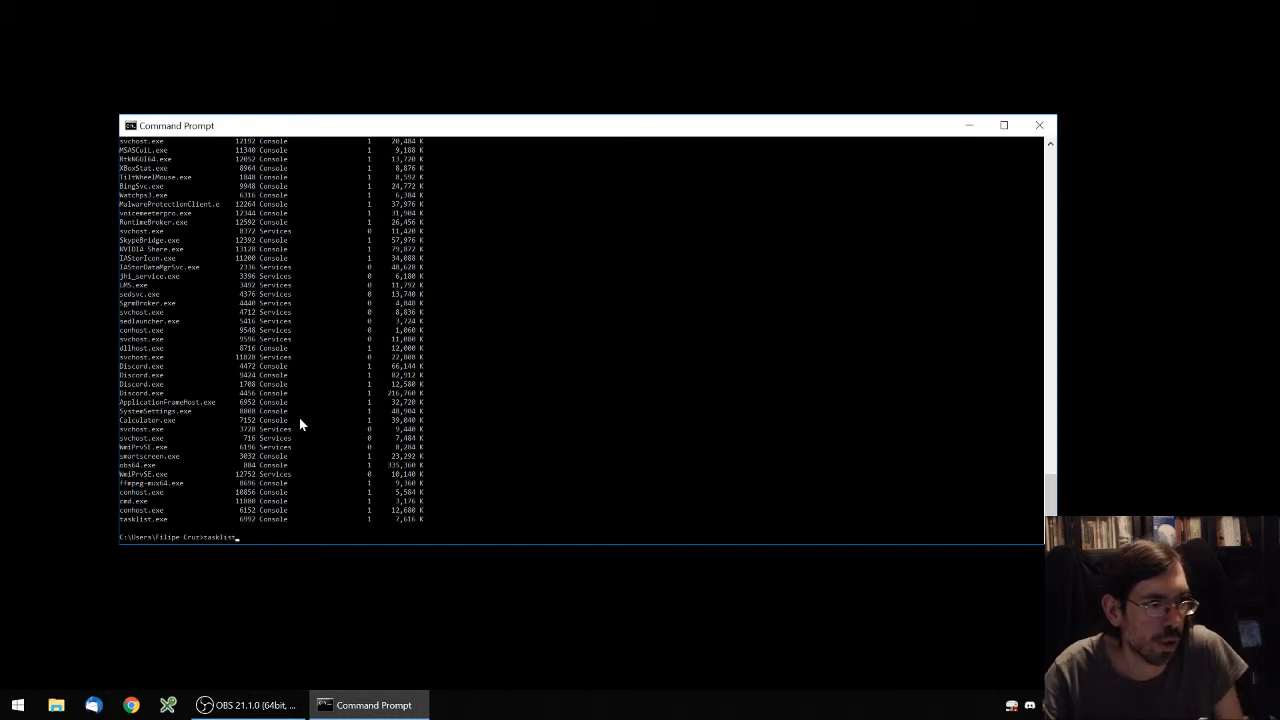
text(/fi)
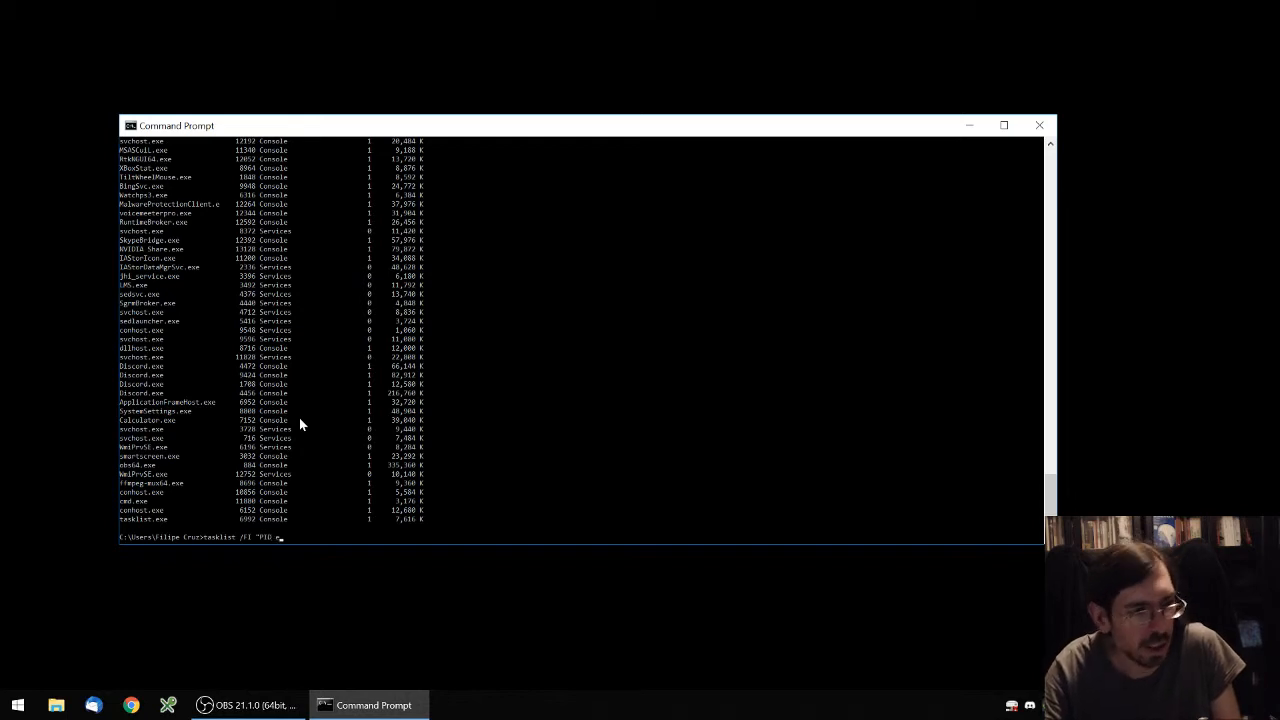
text(eq)
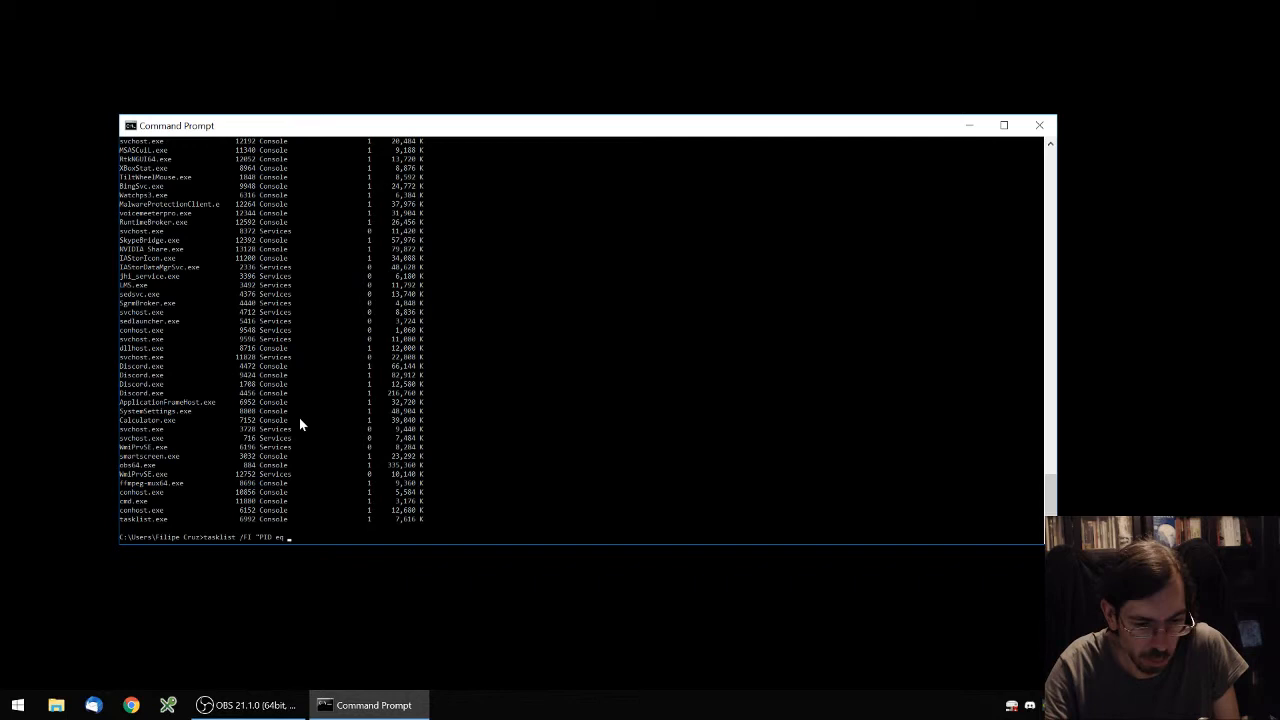
text(88)
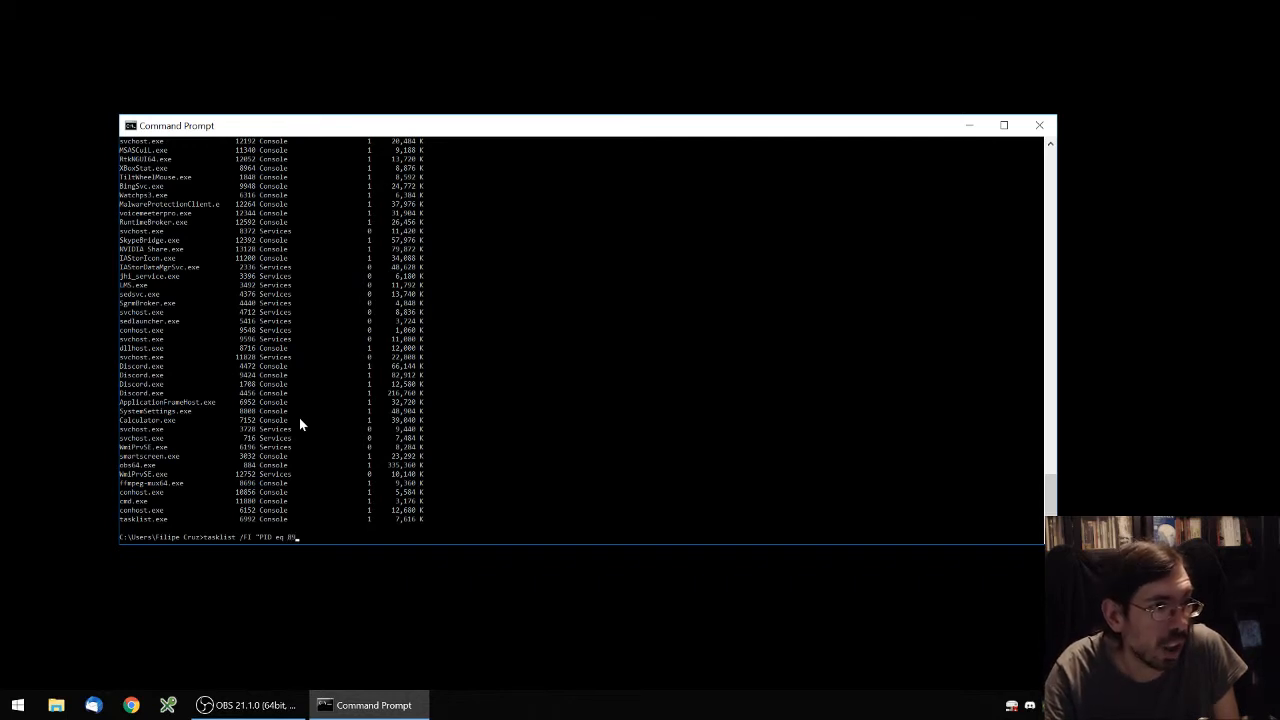
text(0)
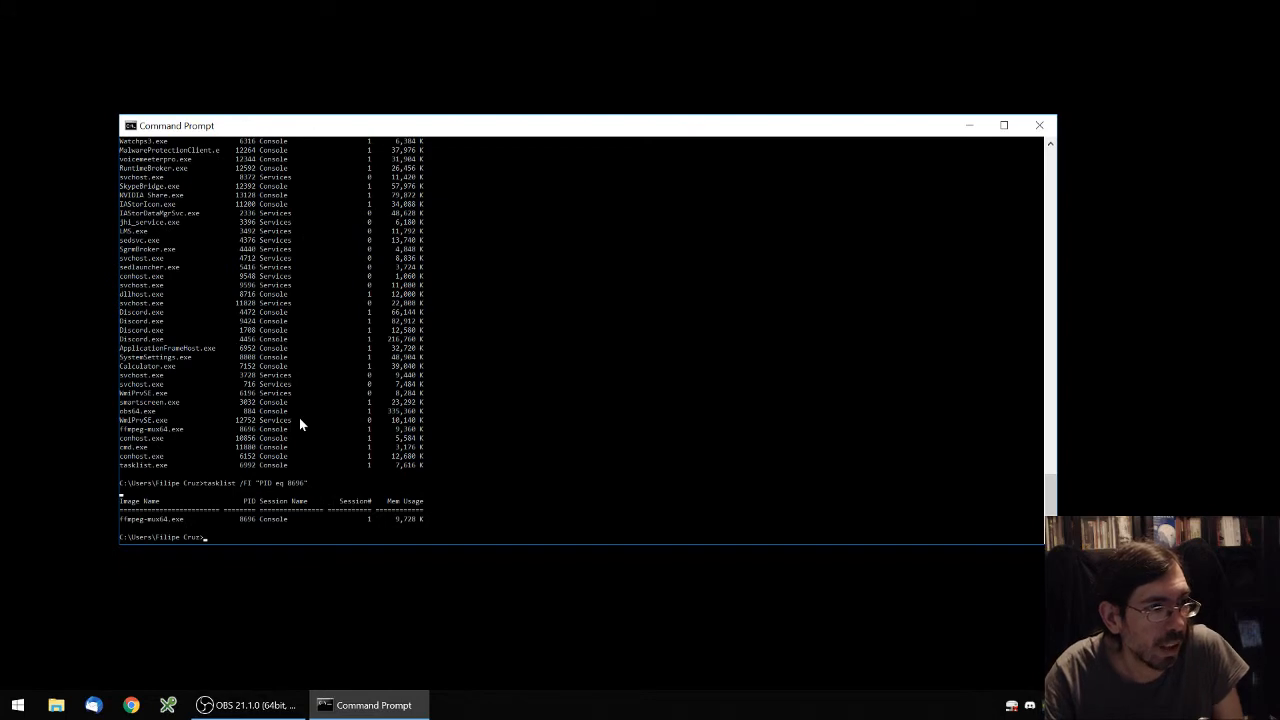
- Redisplay the netstat listing of ports with their owning PIDs
text(tasklist)
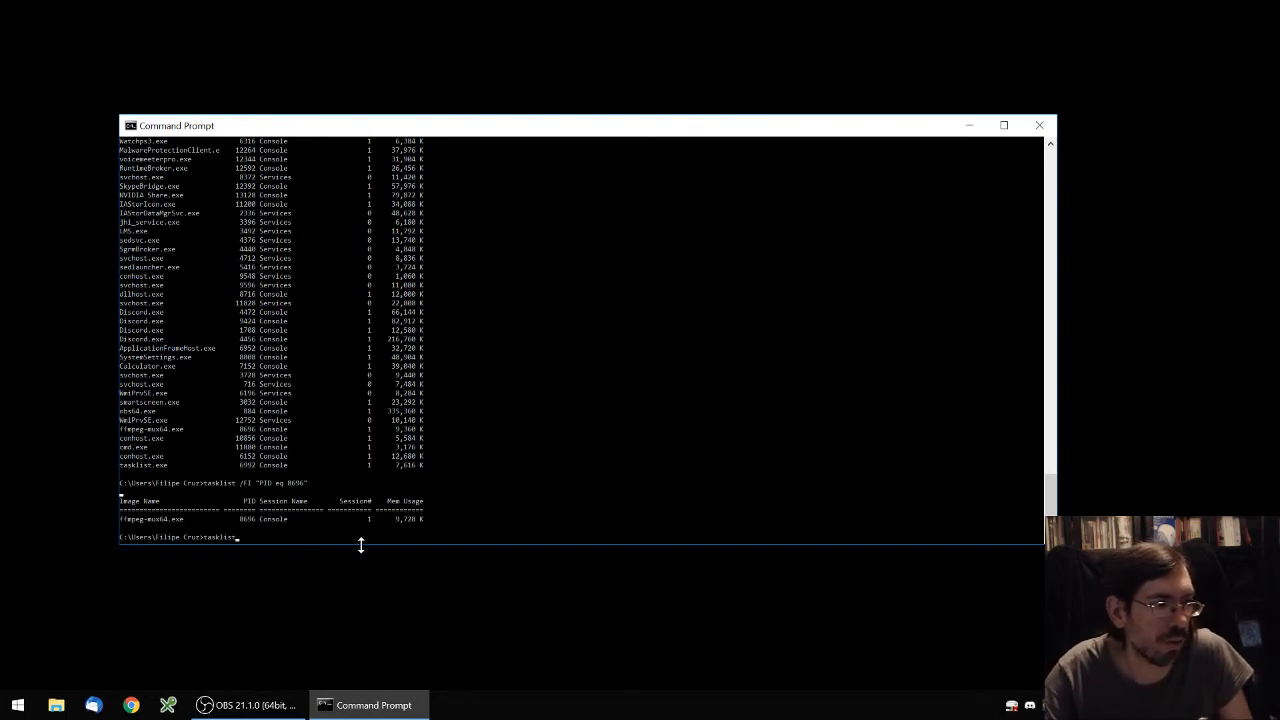
key(Enter)
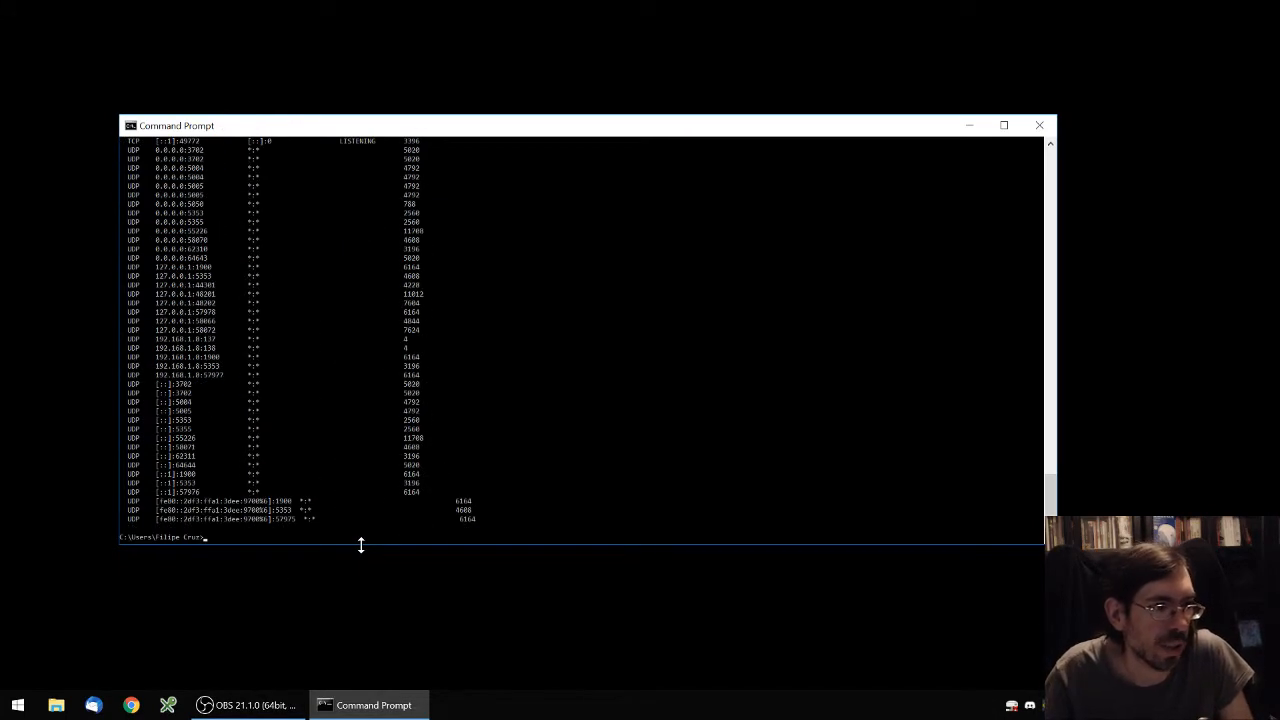
mouse_move(428, 482)
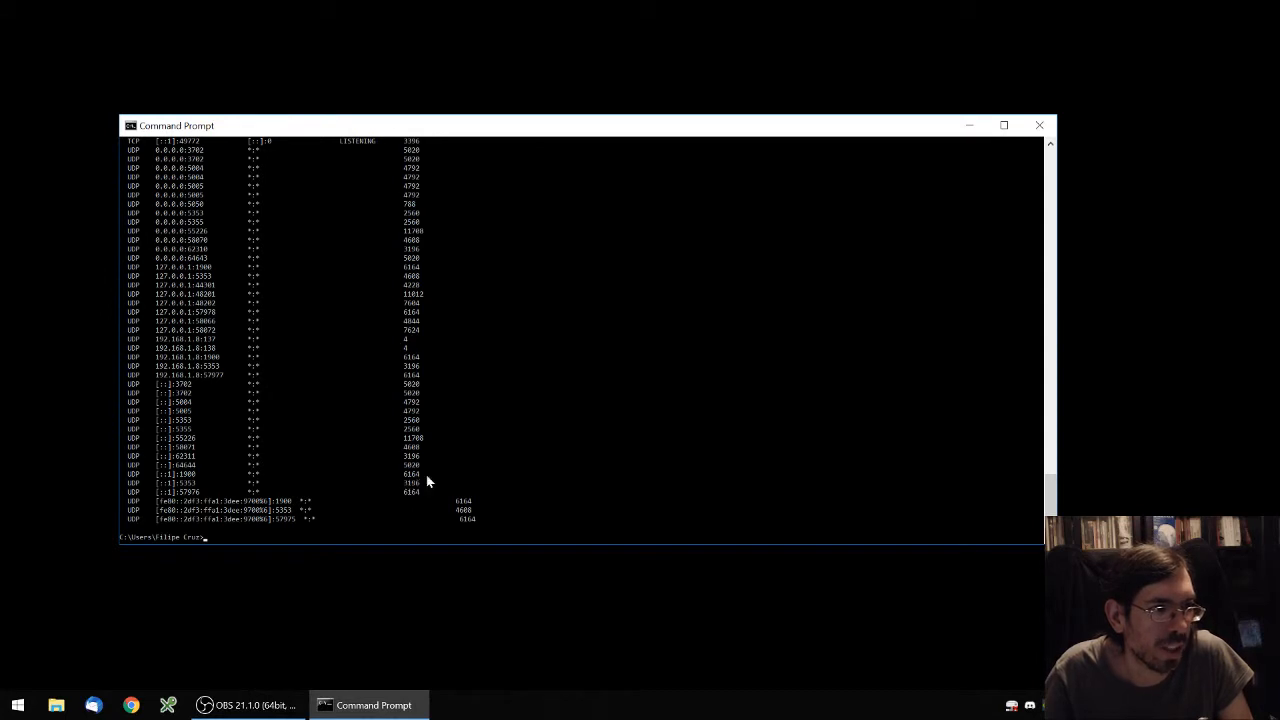
- Run tasklist /fi "PID eq 860" to reveal the svchost.exe service behind that PID
text(netstat)
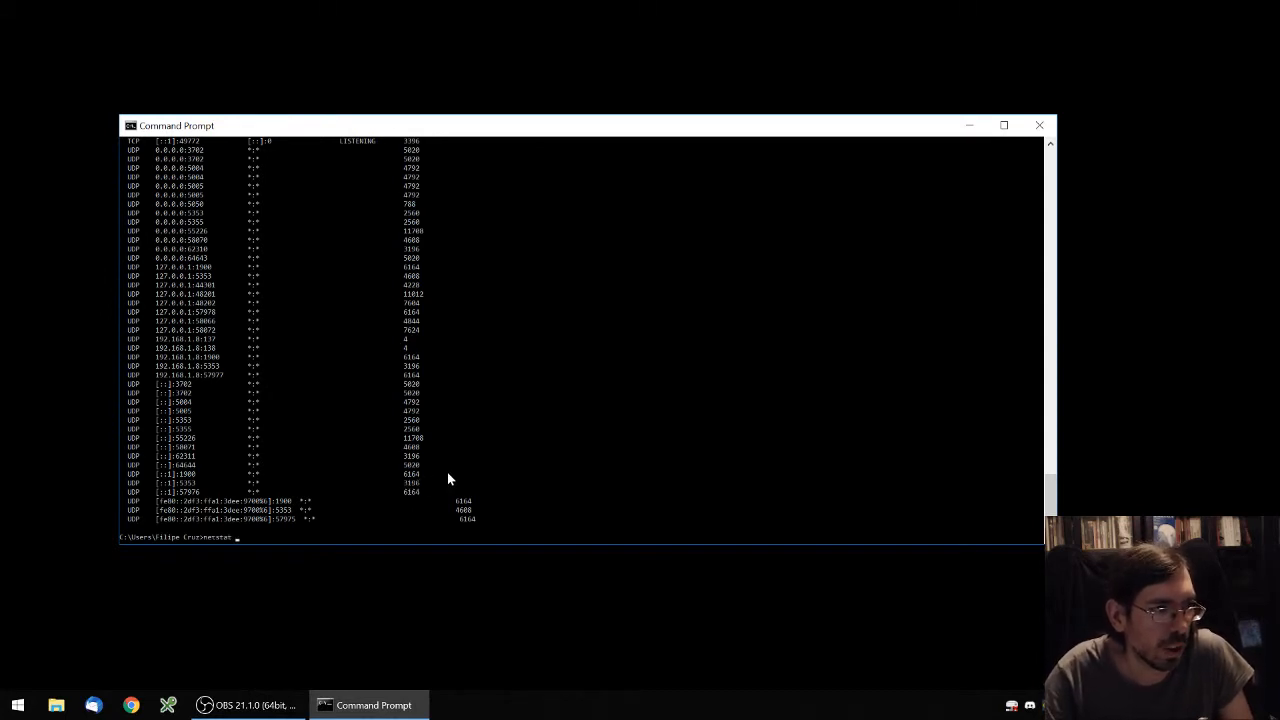
text(tasklist /fi "PID eq 860")
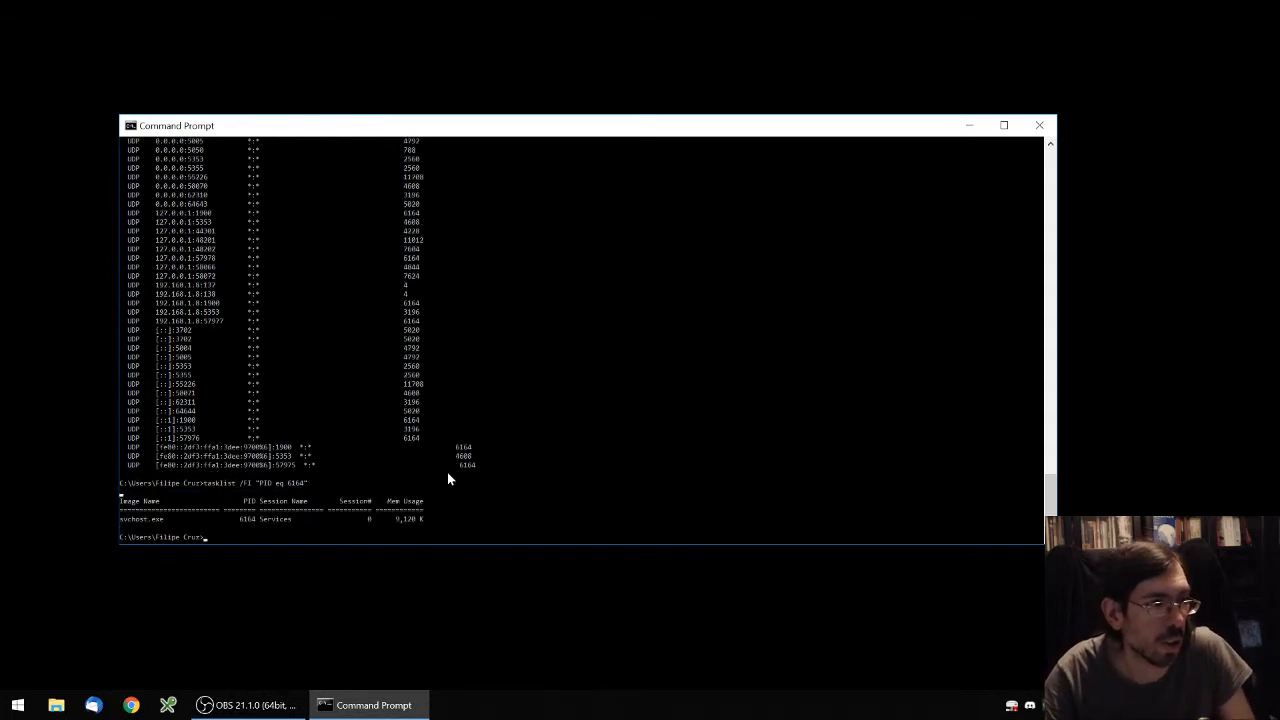
mouse_move(132, 536)
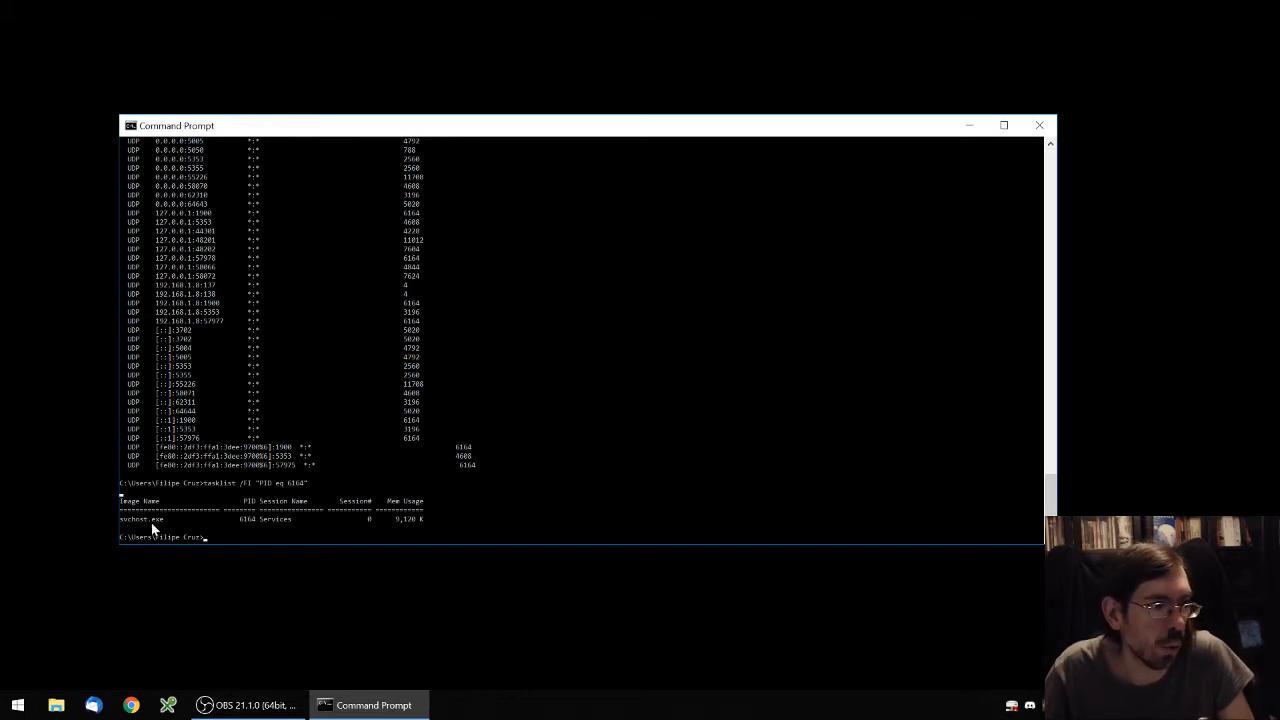
mouse_move(604, 344)
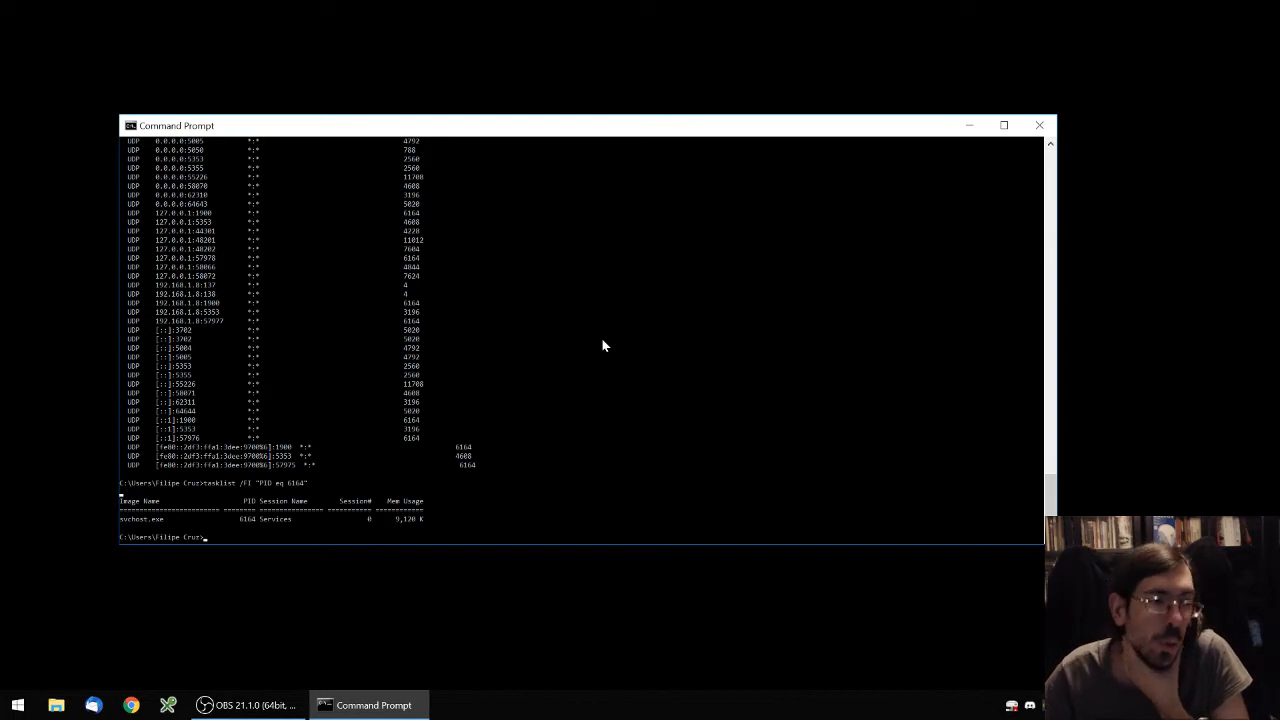
mouse_move(416, 442)
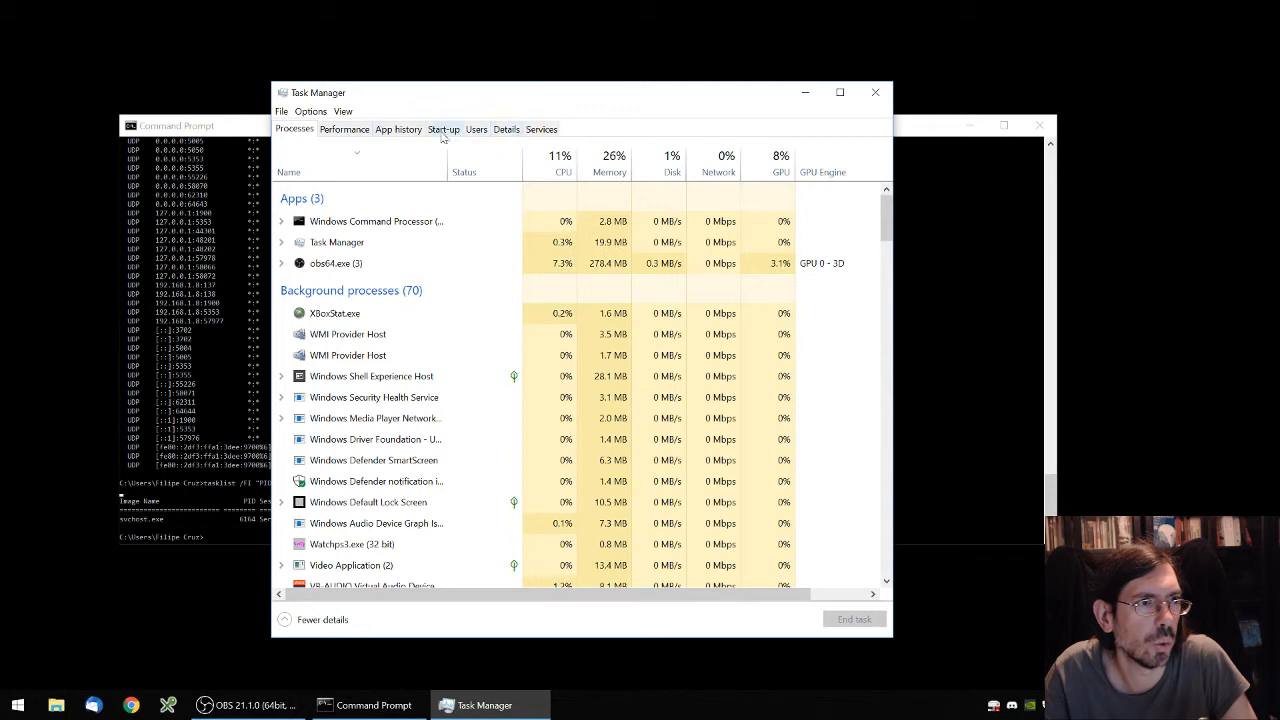
click(444, 128)
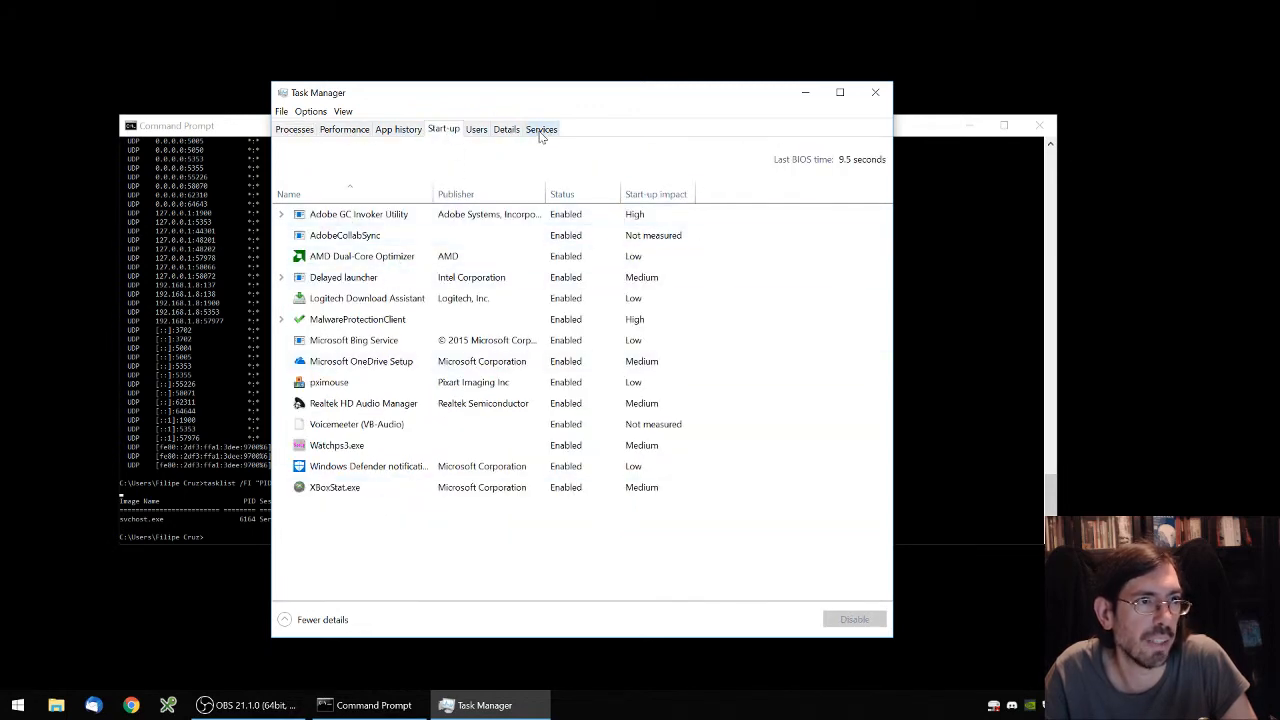
click(540, 128)
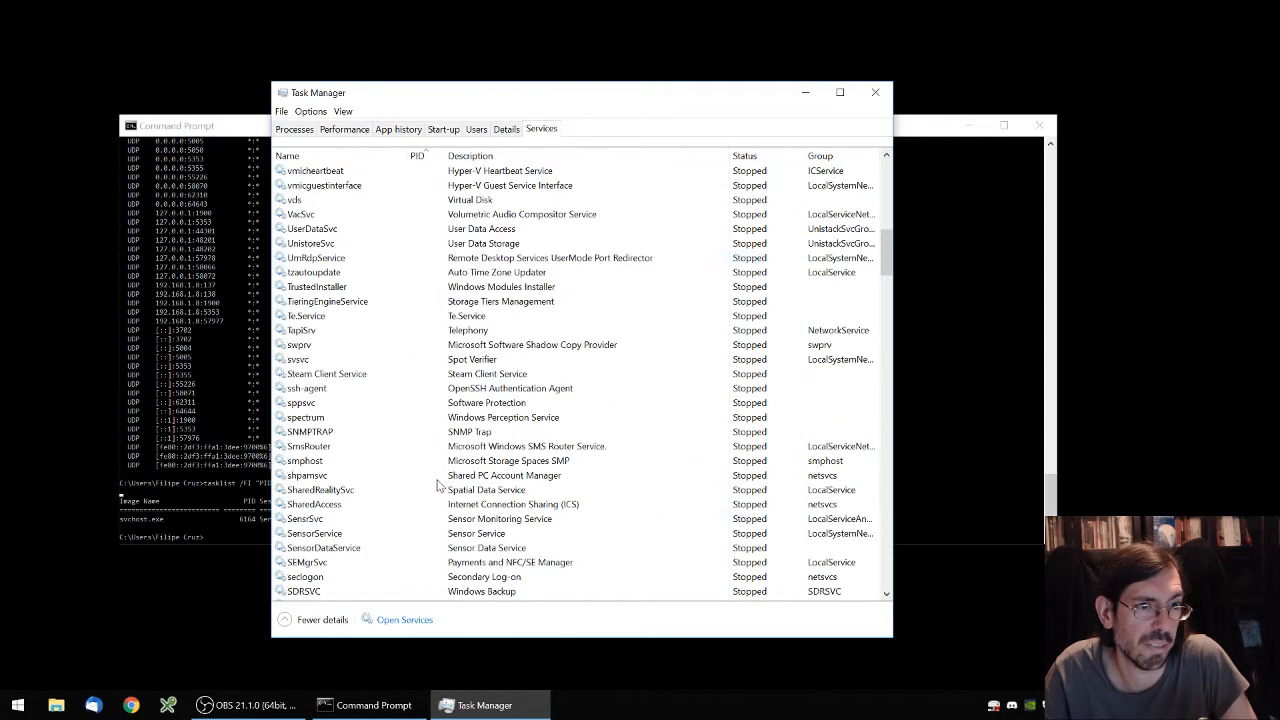
scroll(down, 3)
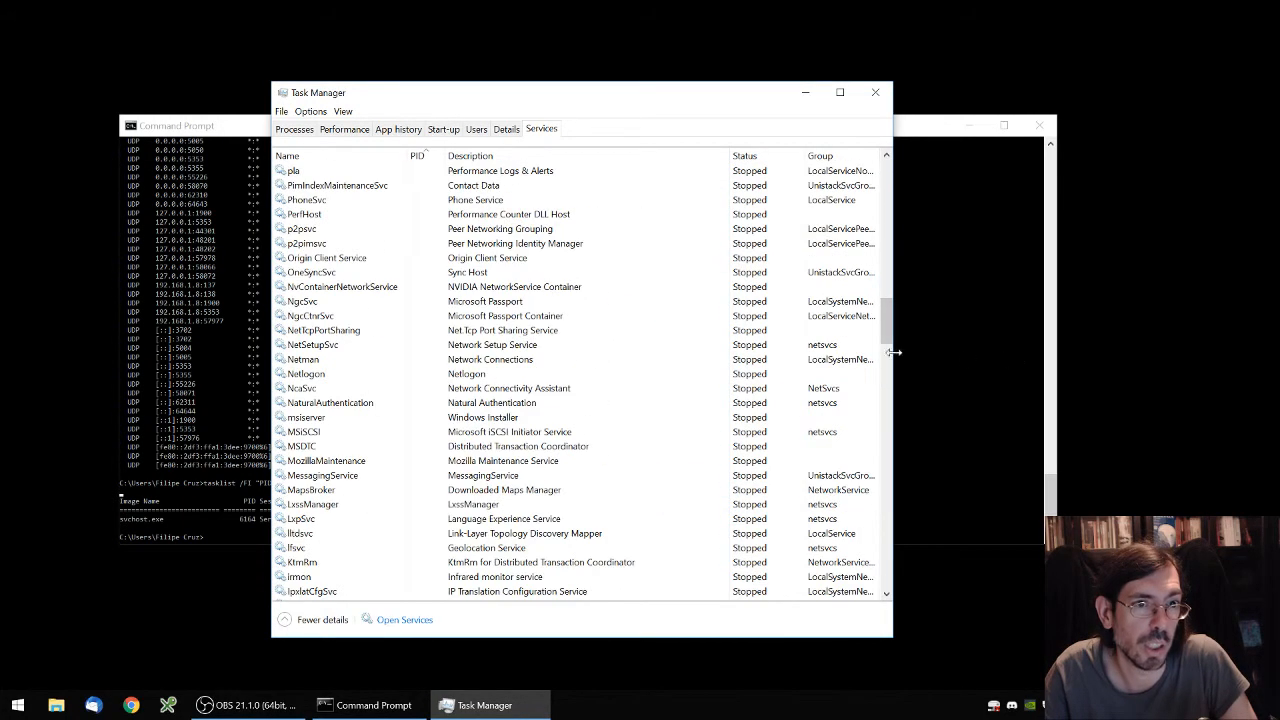
scroll(down, 3)
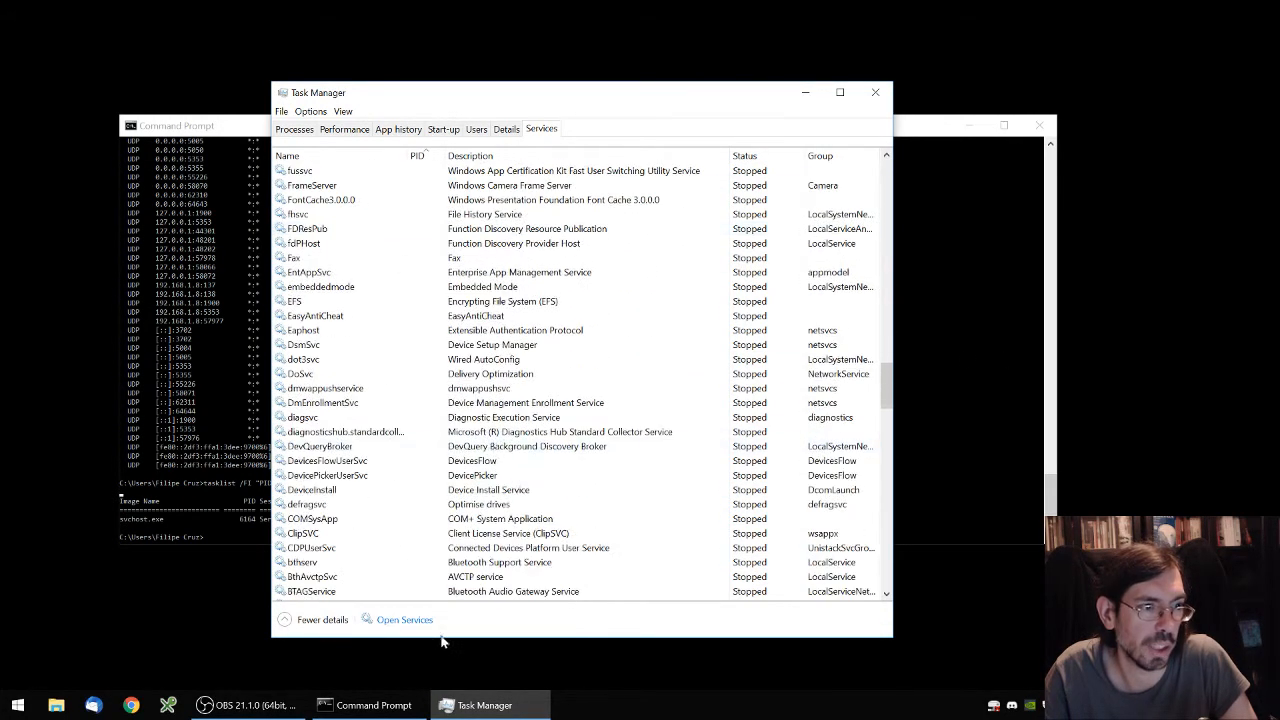
mouse_move(876, 92)
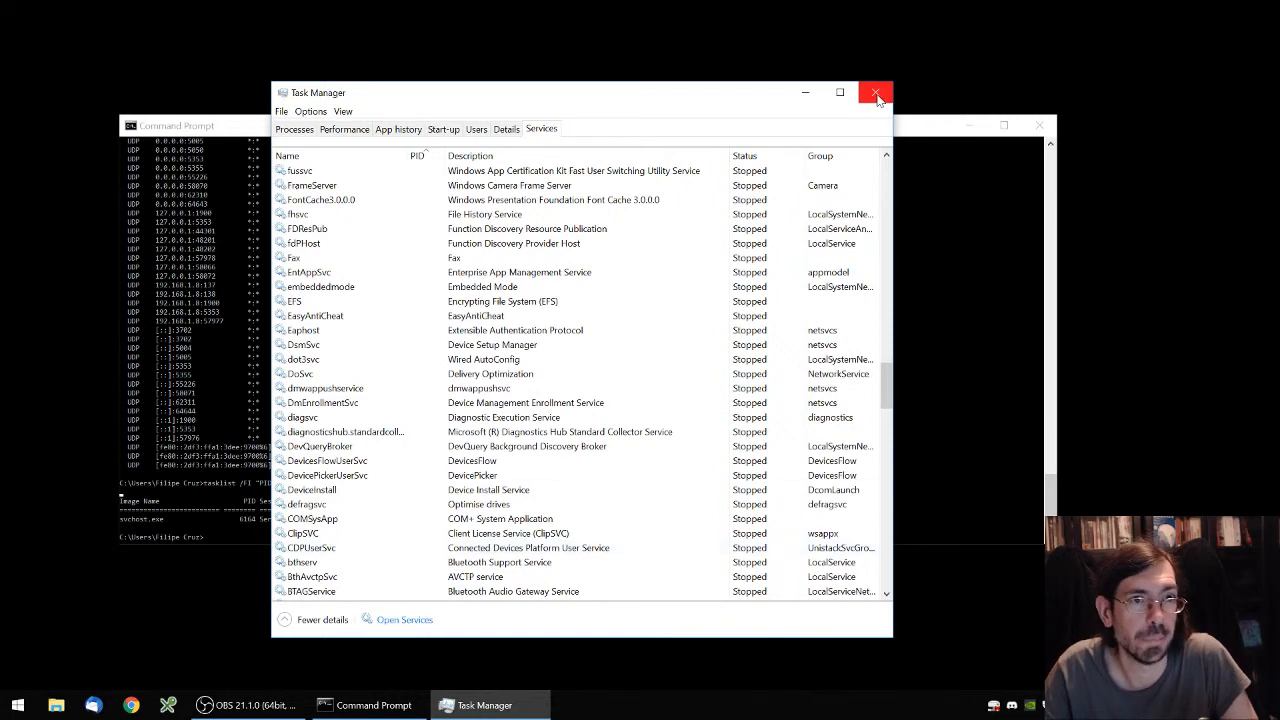
click(876, 92)
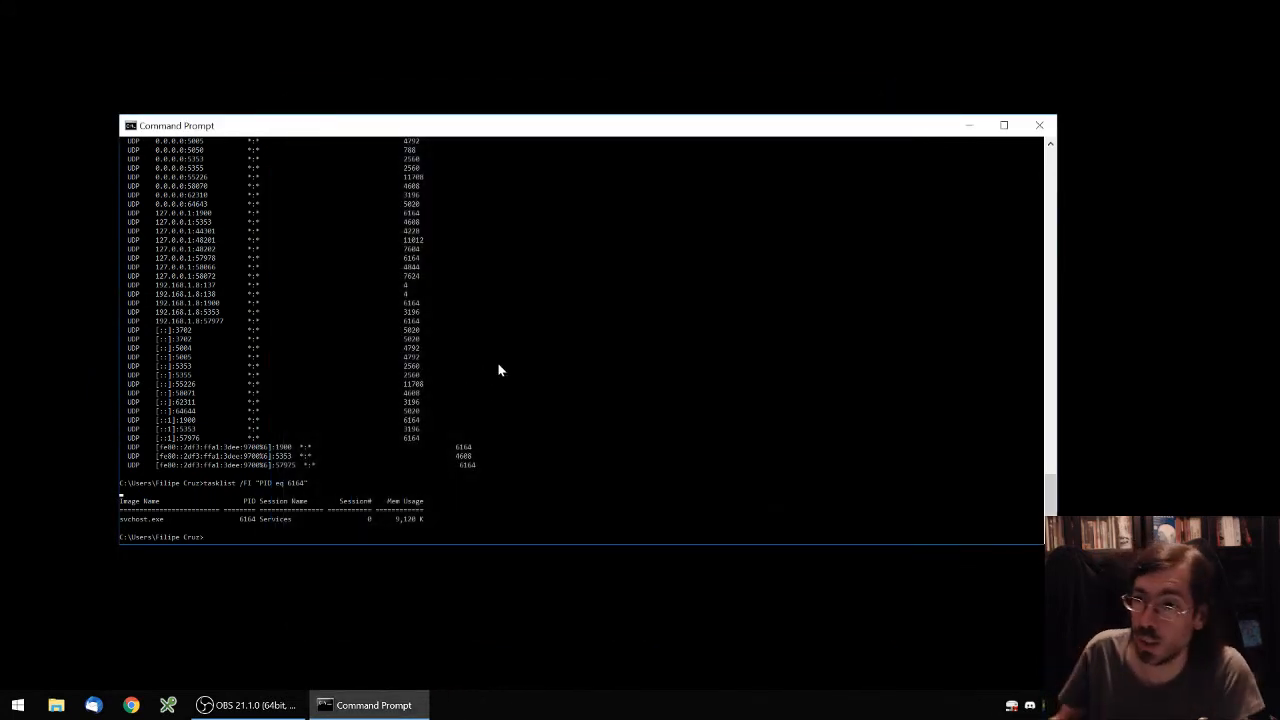